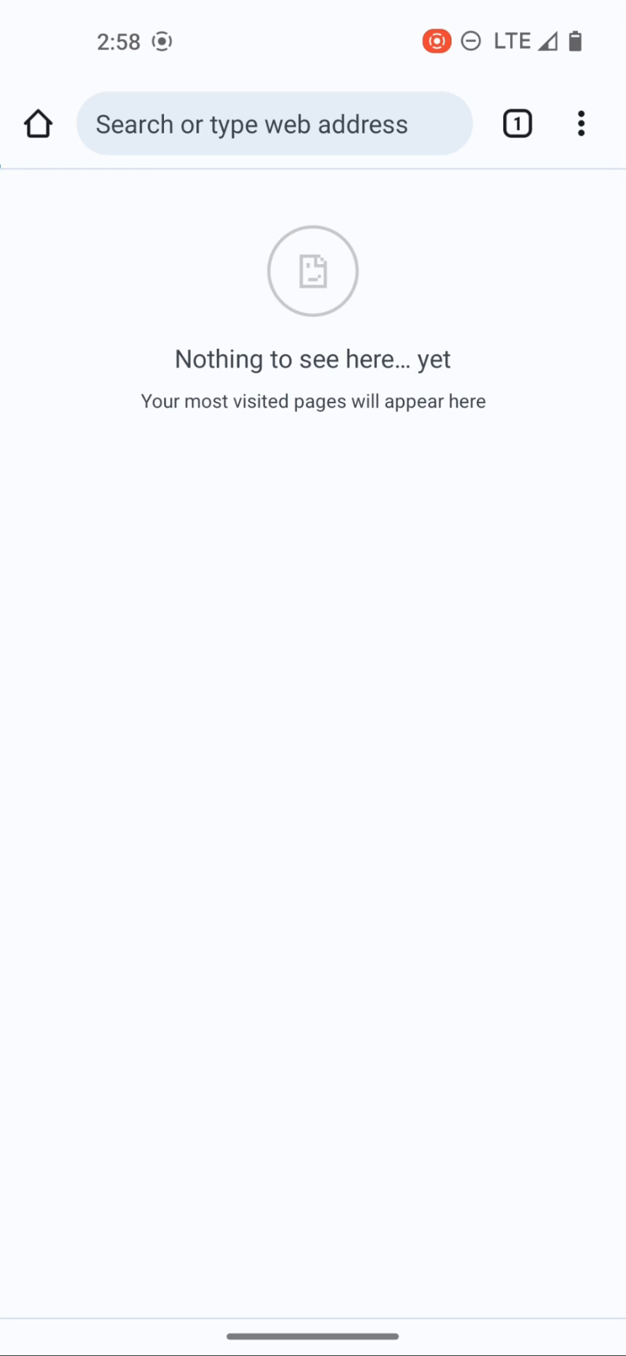
Step: Load the NextDNS homepage (nextdns.io) by searching 'nextdns' in the address bar
left_click(274, 125)
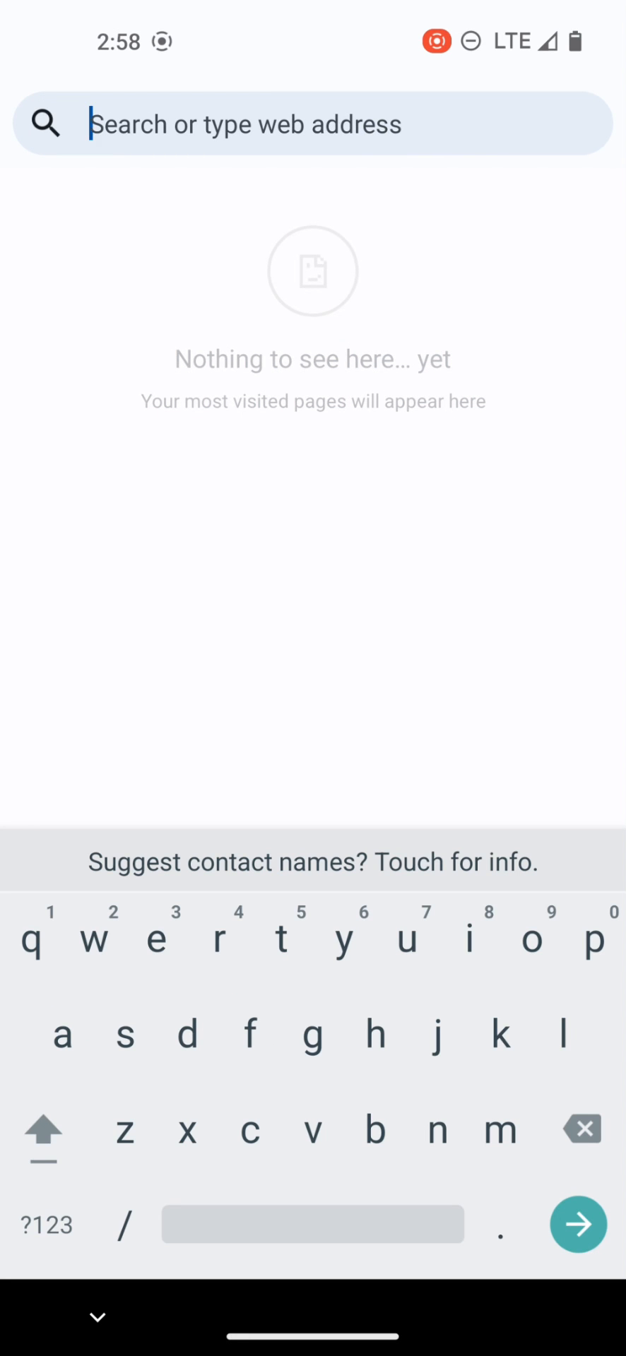
type("nextdns")
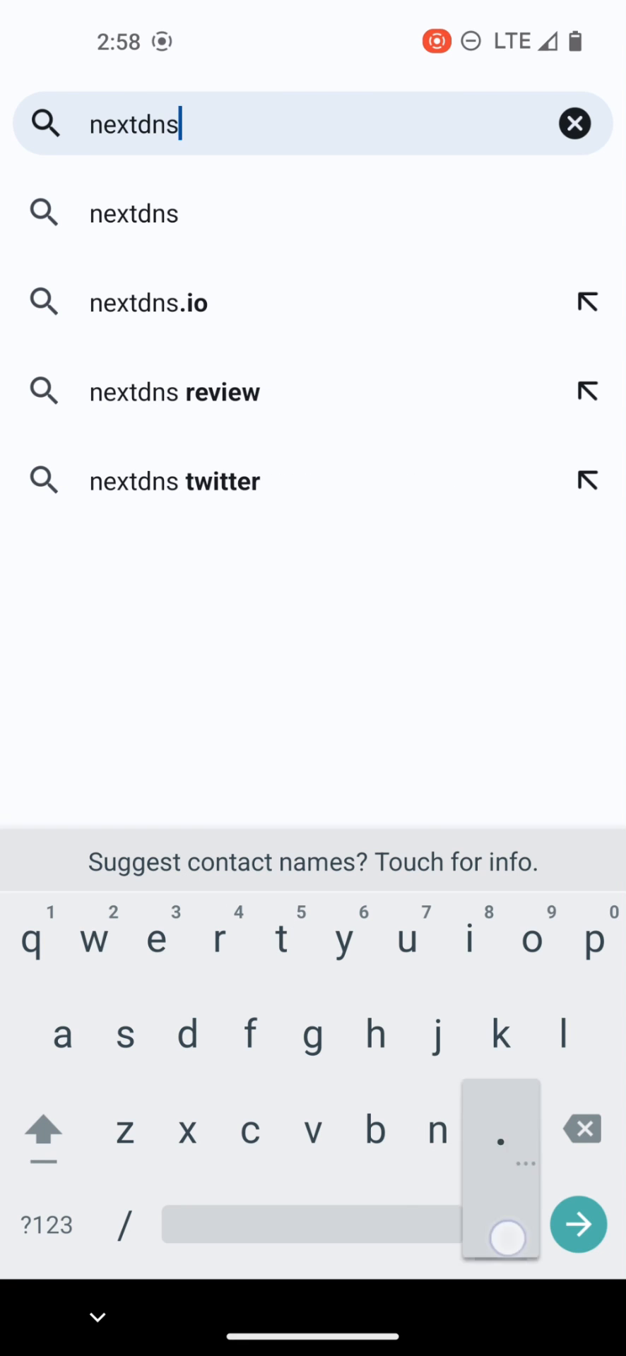
left_click(149, 302)
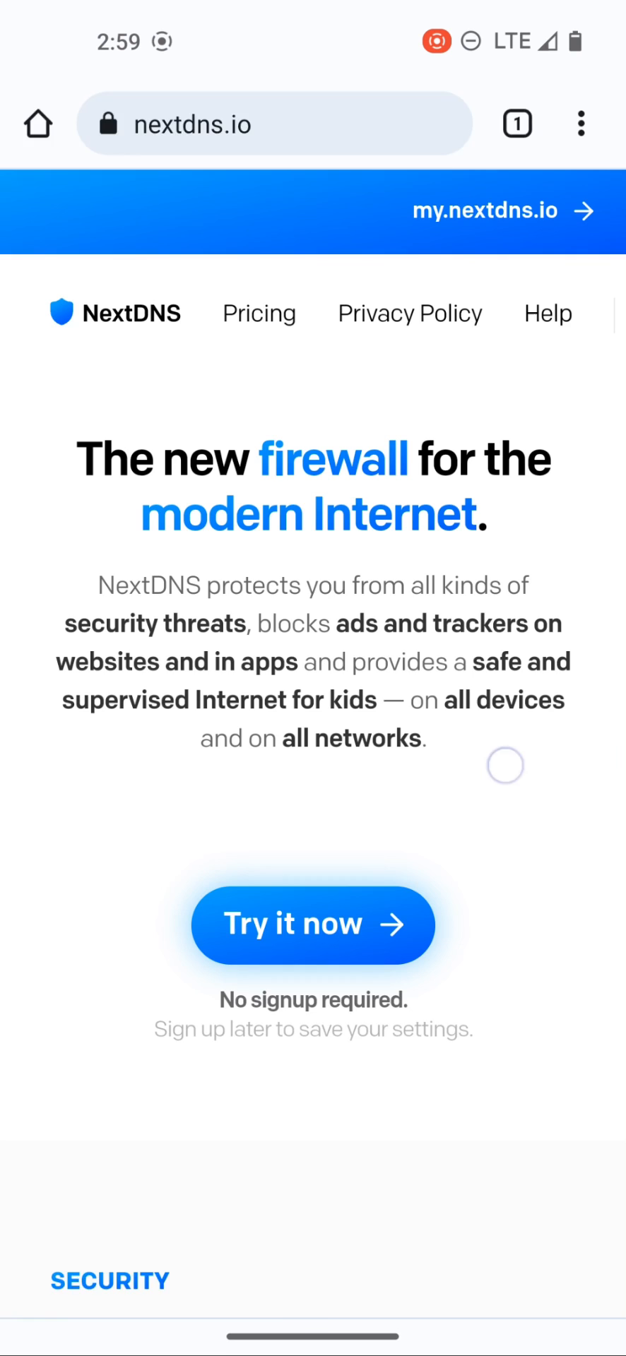
Step: Start a temporary NextDNS configuration via Try it now and view its empty Logs page
scroll("down", 3)
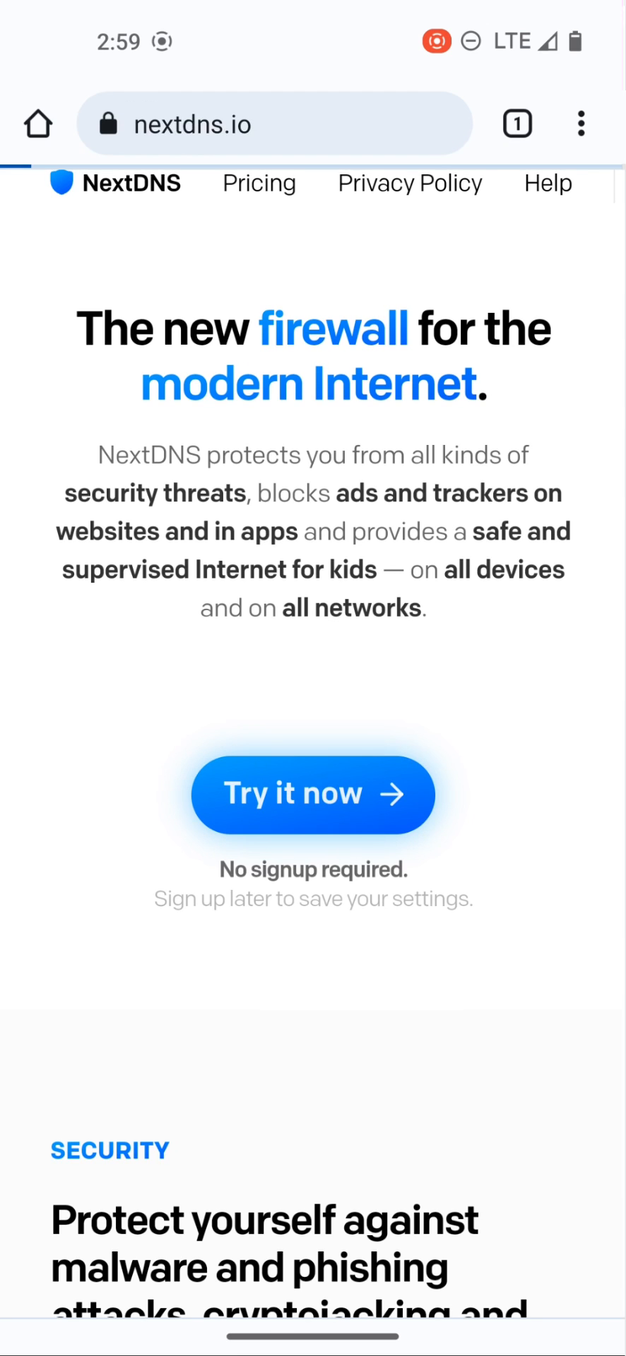
left_click(313, 794)
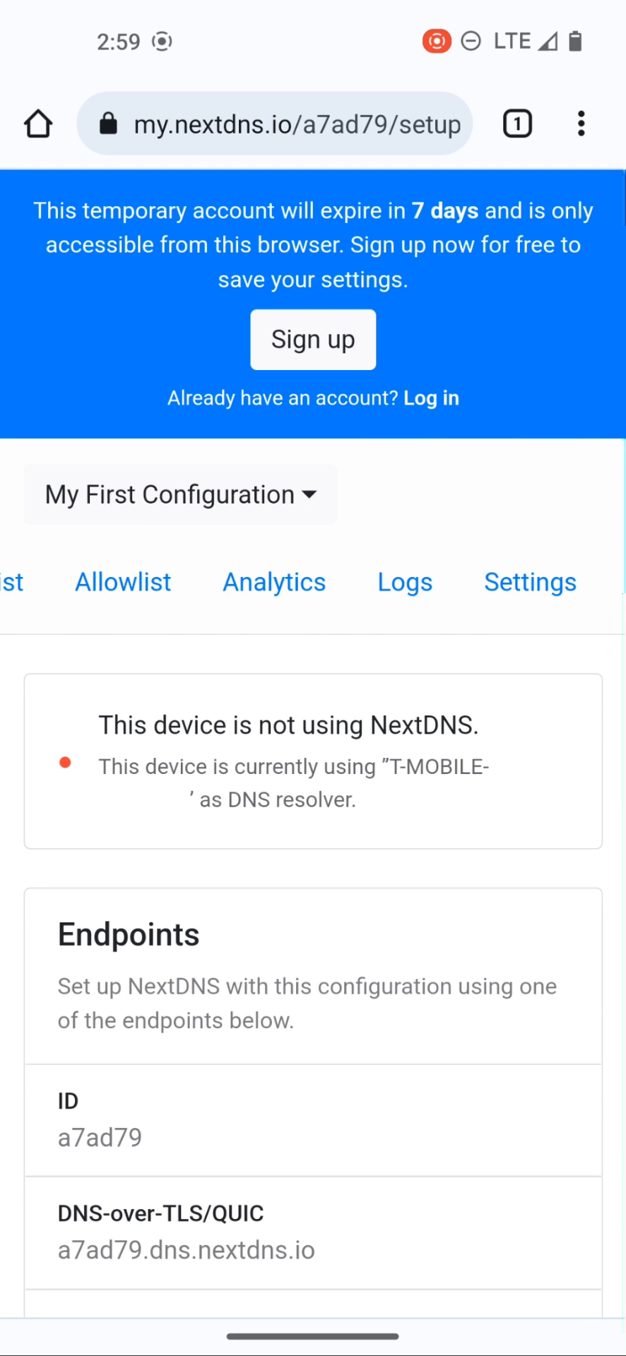
left_click(404, 581)
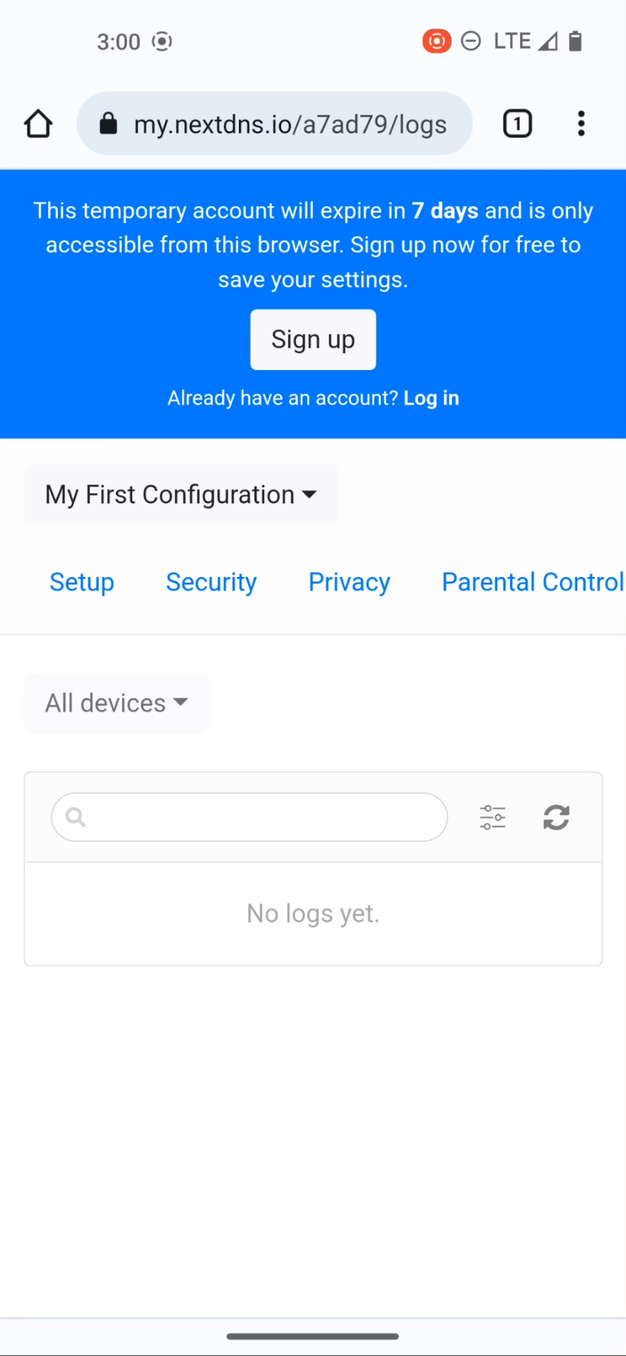
Step: Return to the Setup page and copy the DNS-over-TLS endpoint hostname
left_click(82, 580)
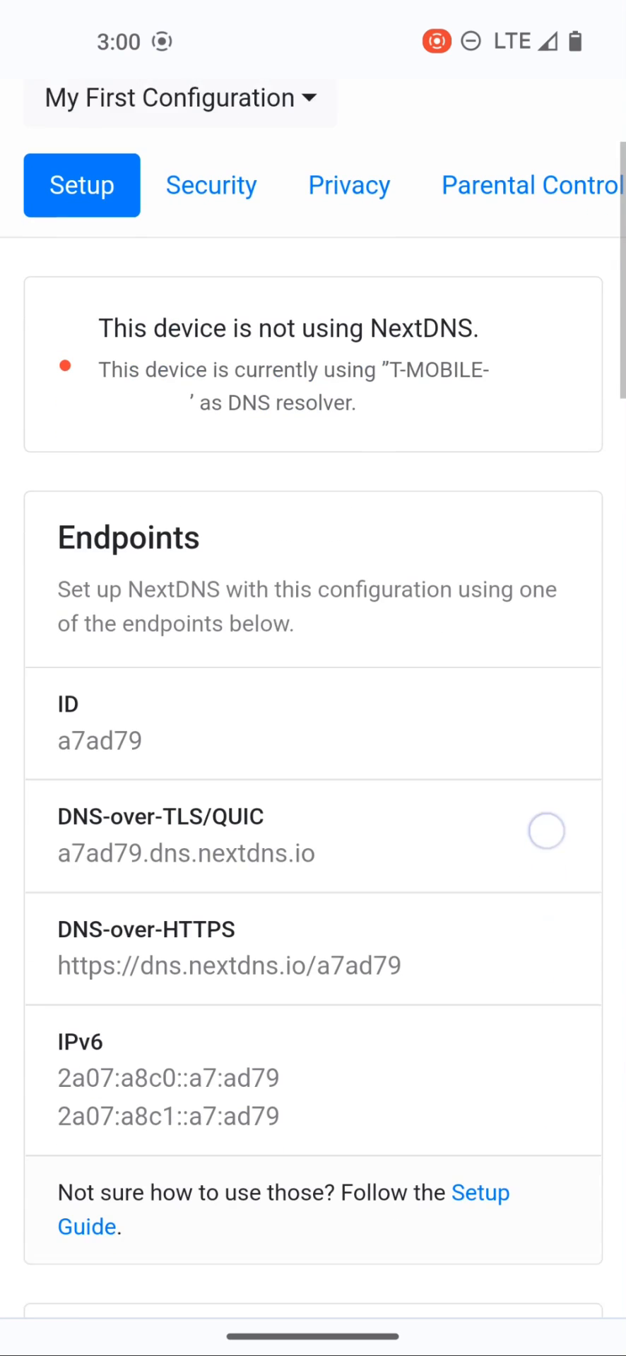
scroll("down", 3)
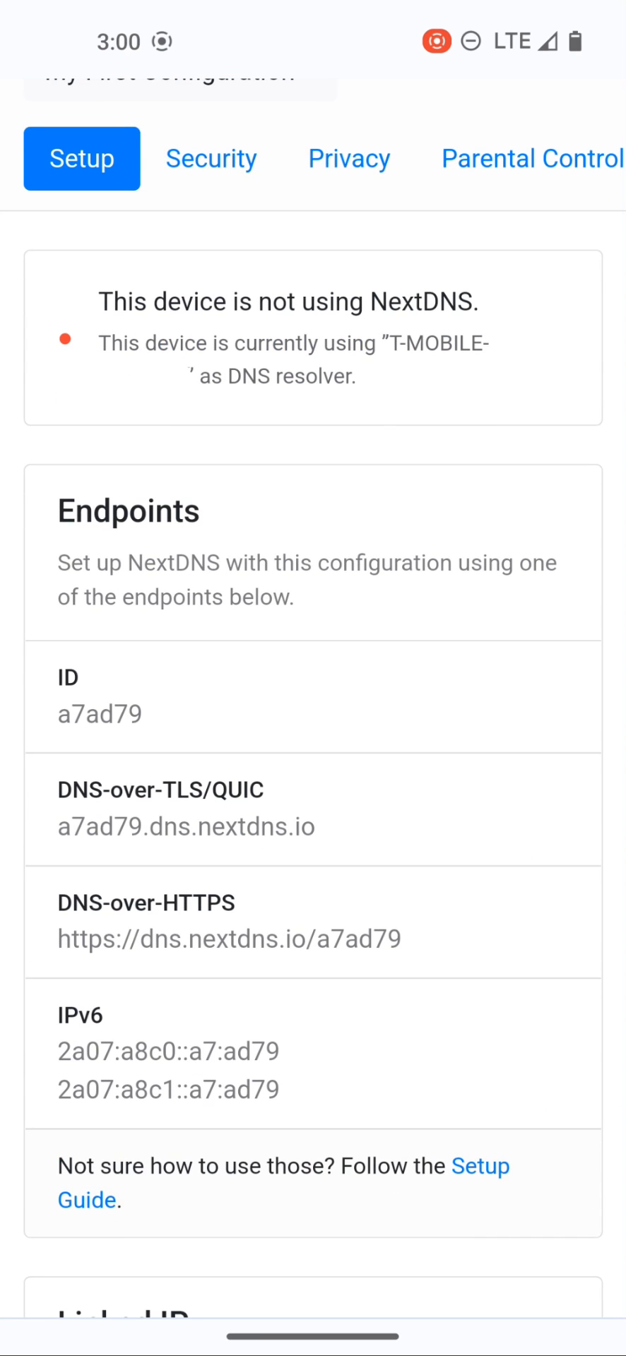
left_click(103, 828)
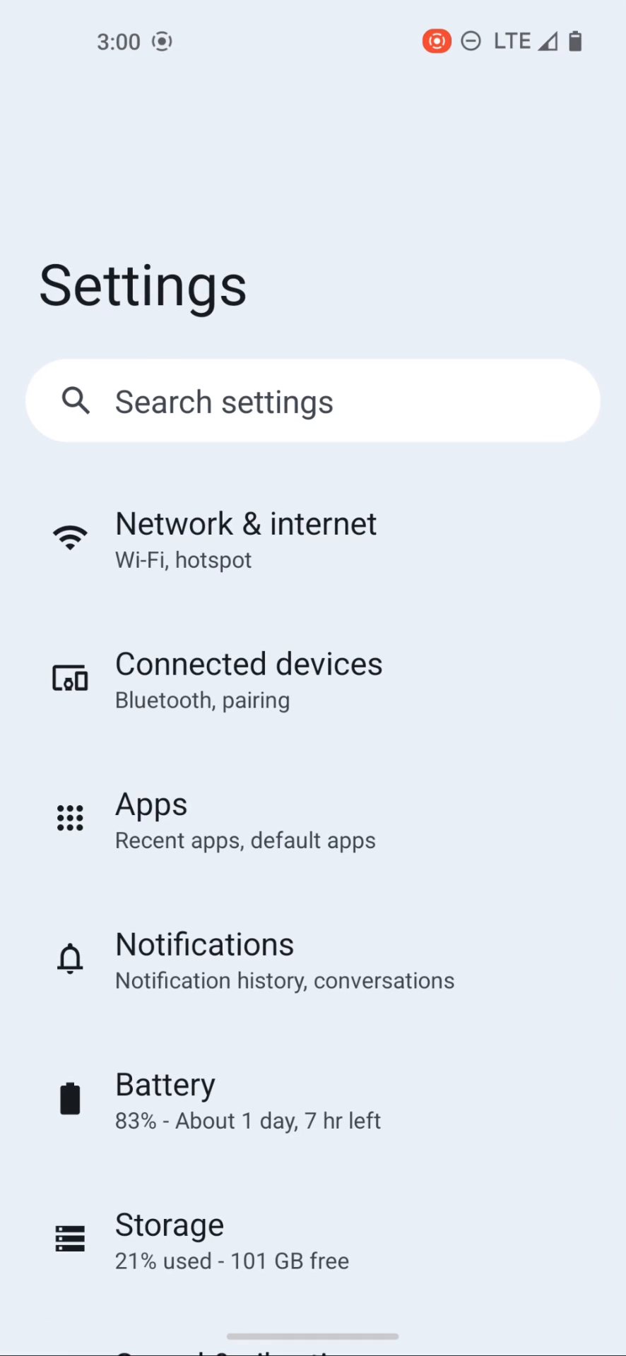
left_click(246, 538)
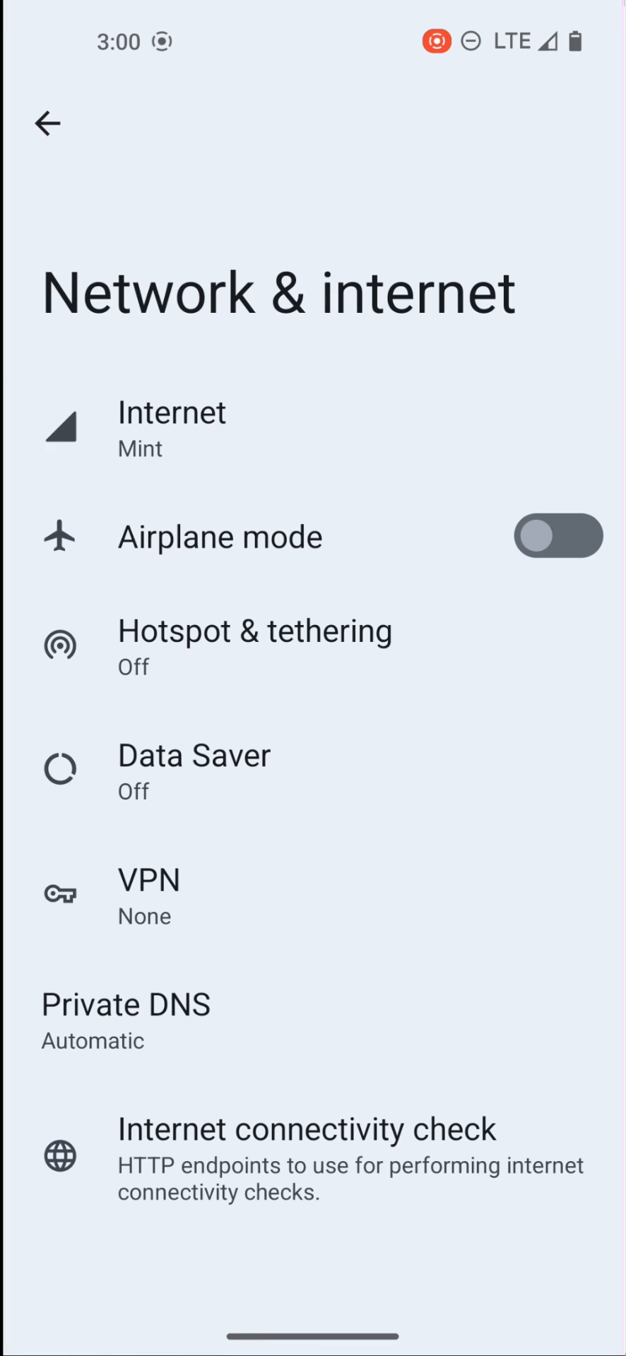
left_click(126, 1005)
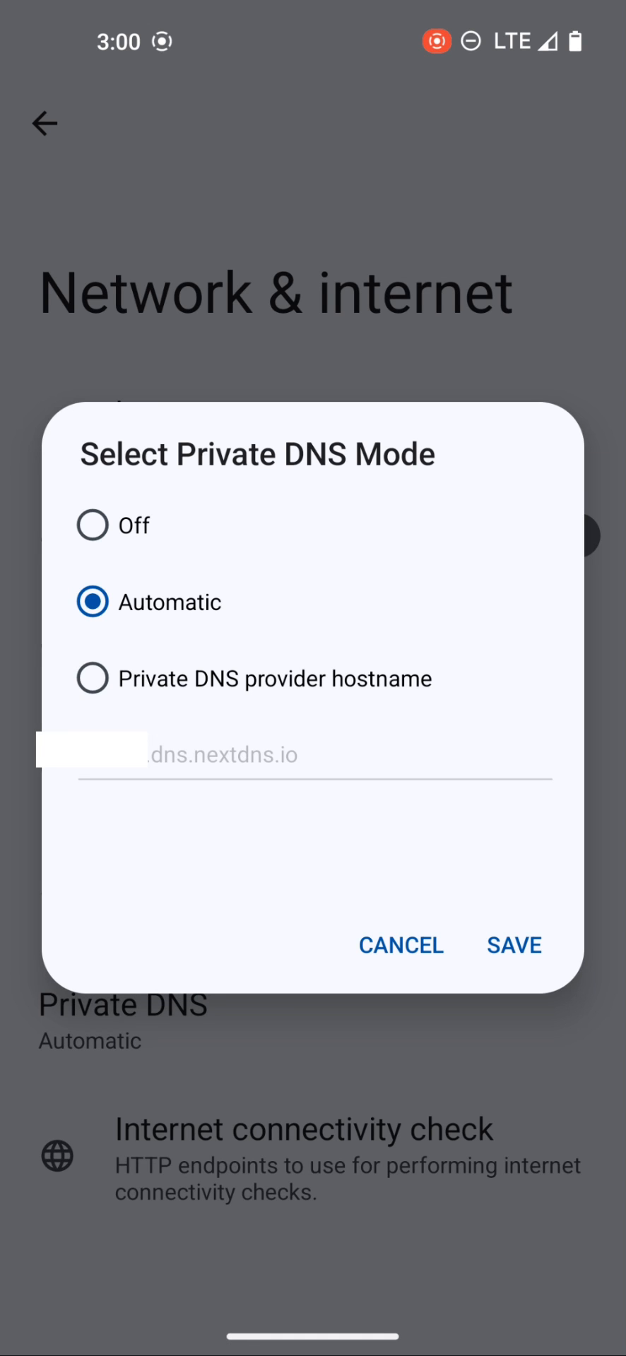
left_click(92, 678)
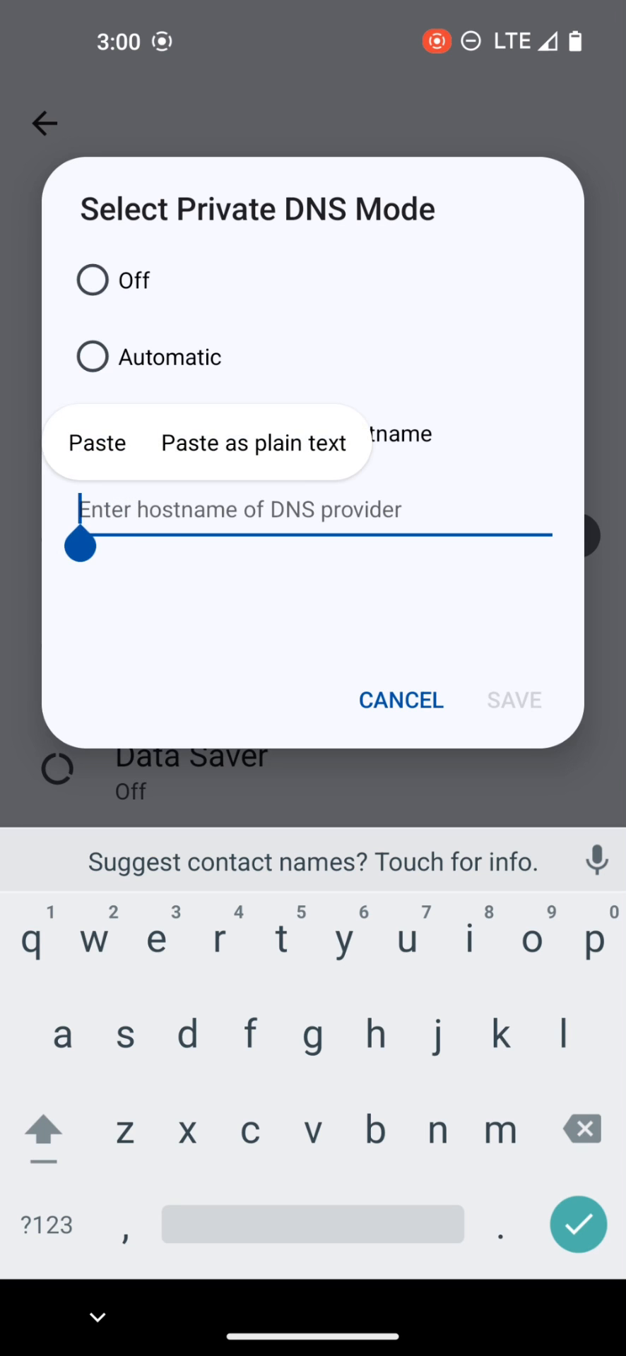
left_click(96, 442)
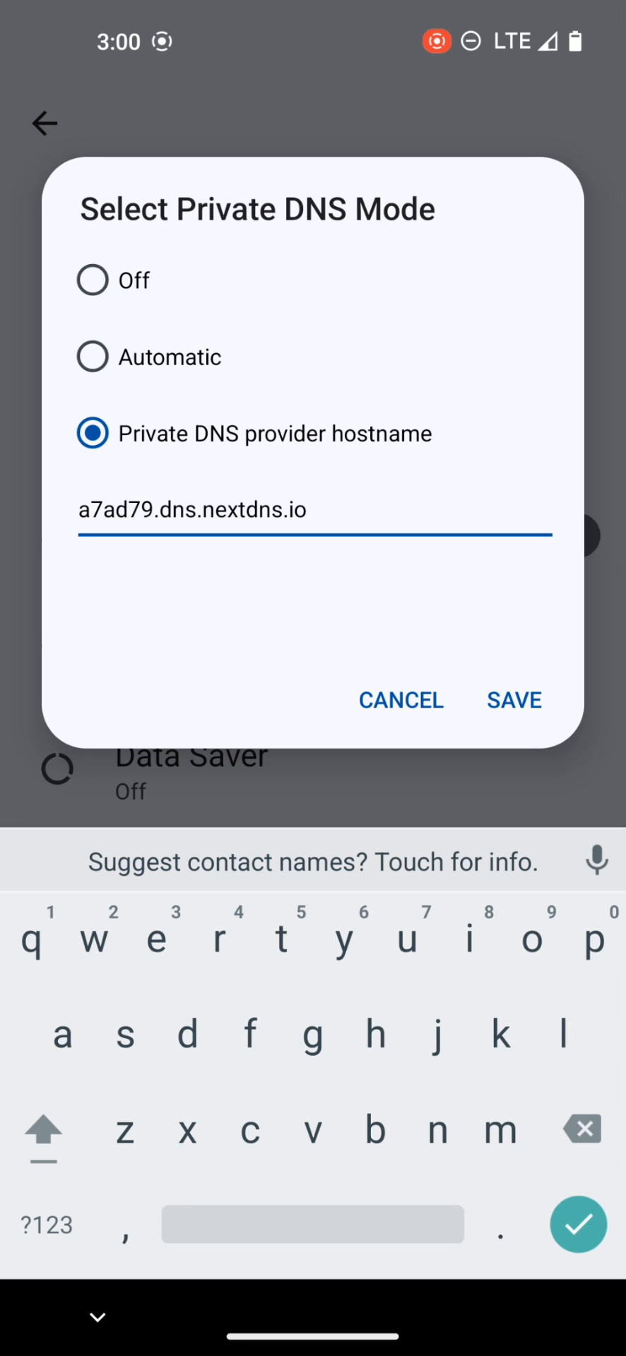
left_click(514, 701)
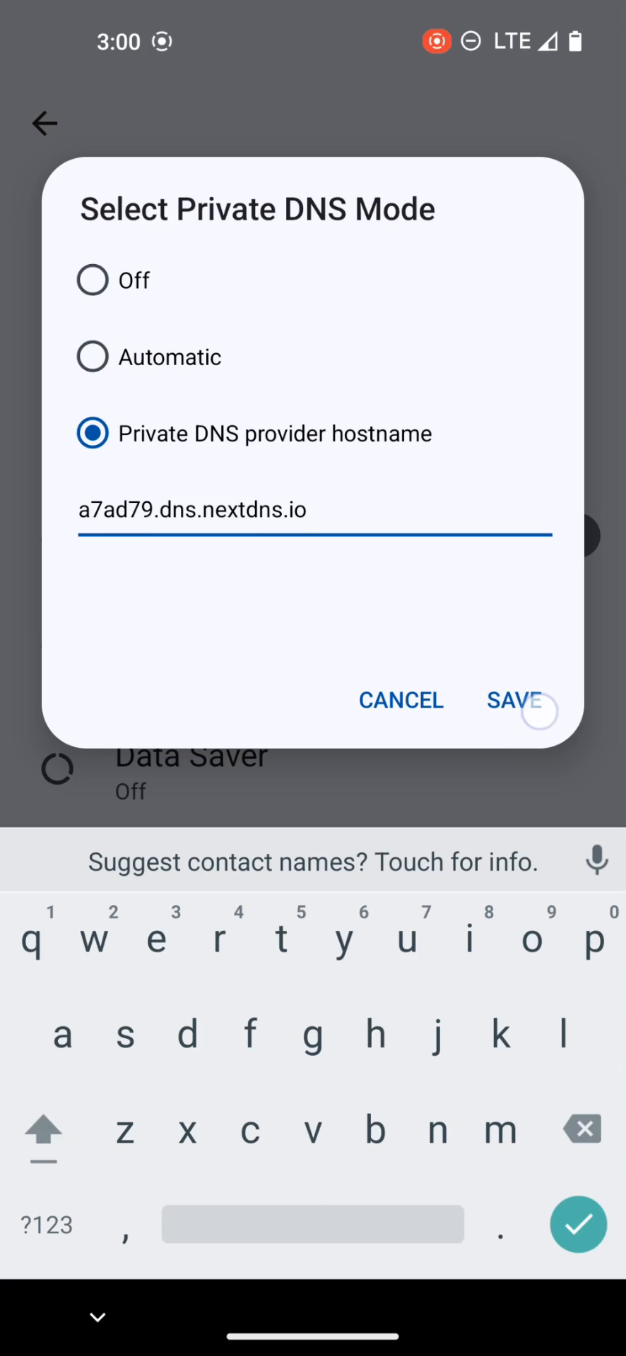
left_click(511, 699)
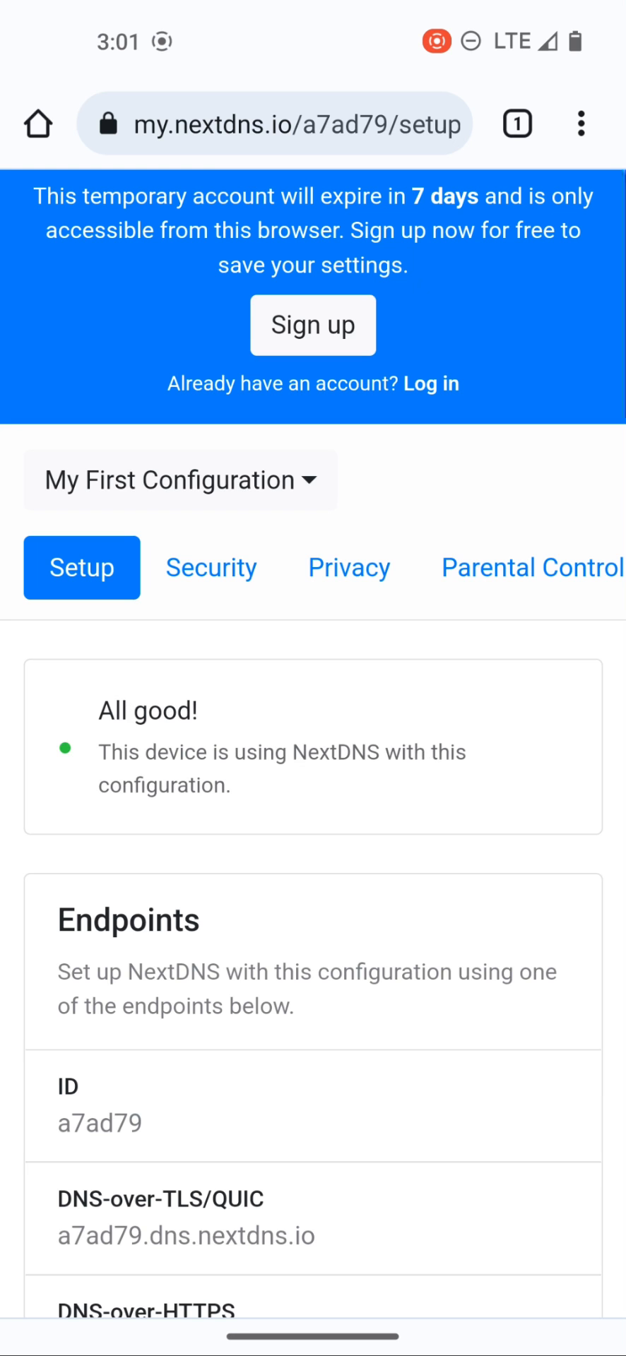
scroll("down", 3)
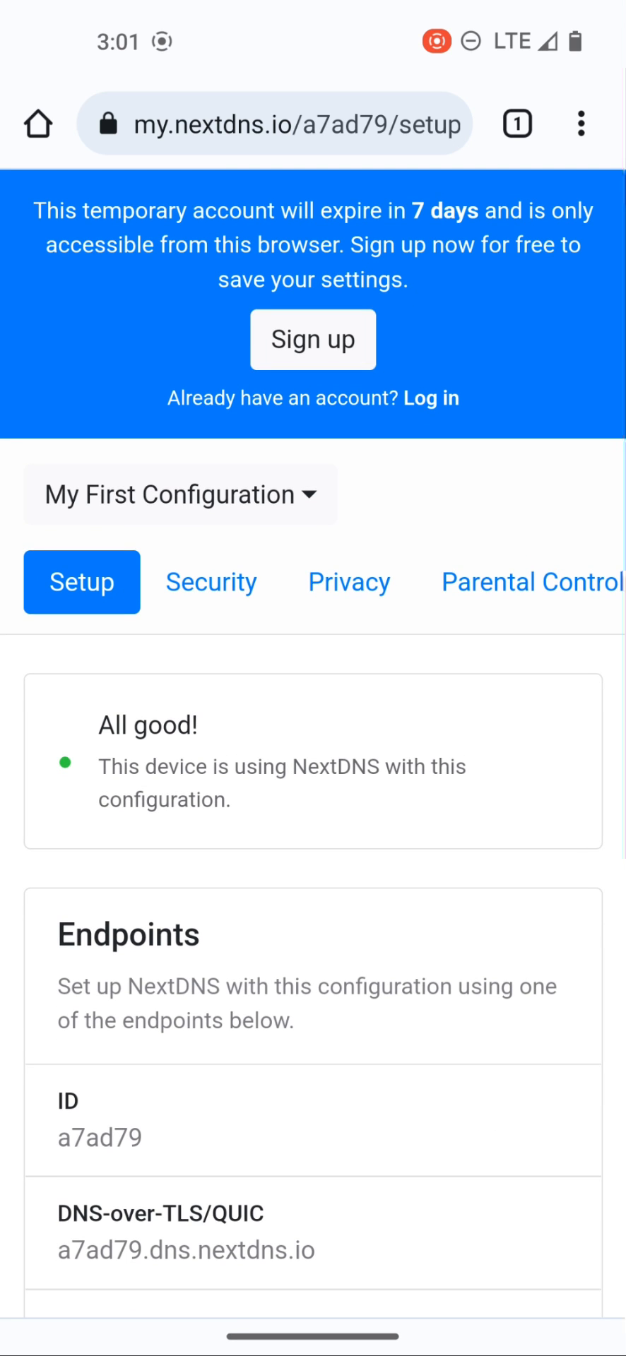
scroll("down", 3)
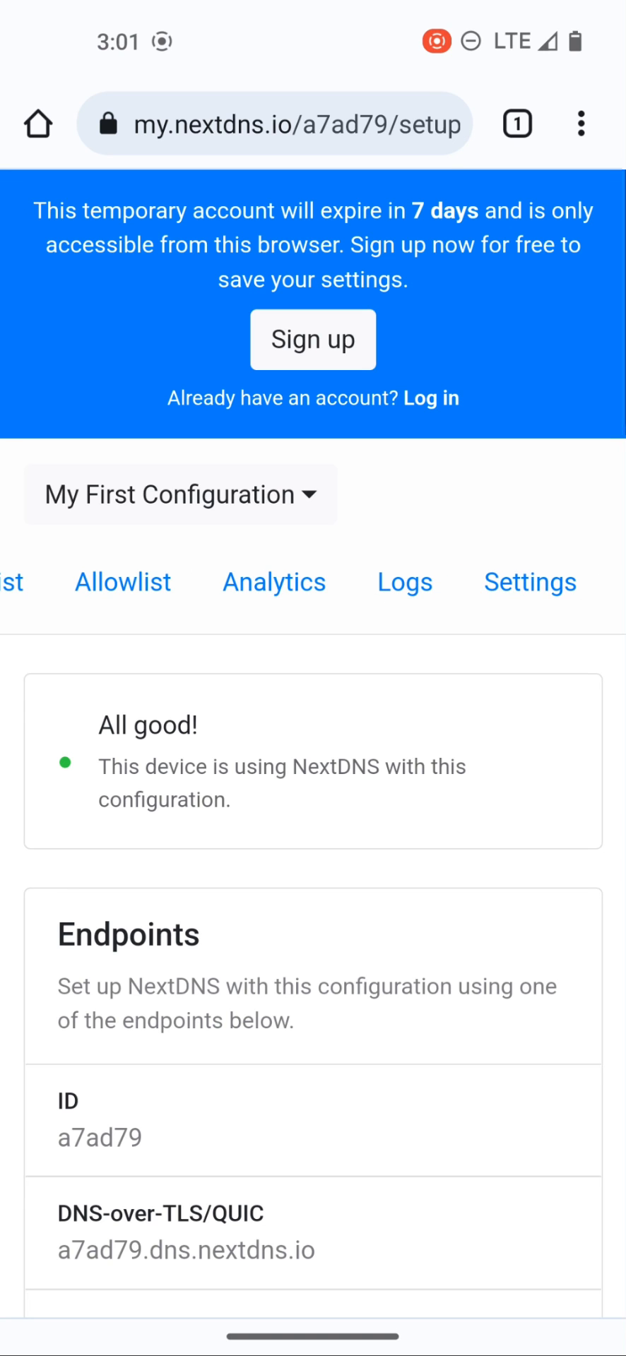
left_click(404, 580)
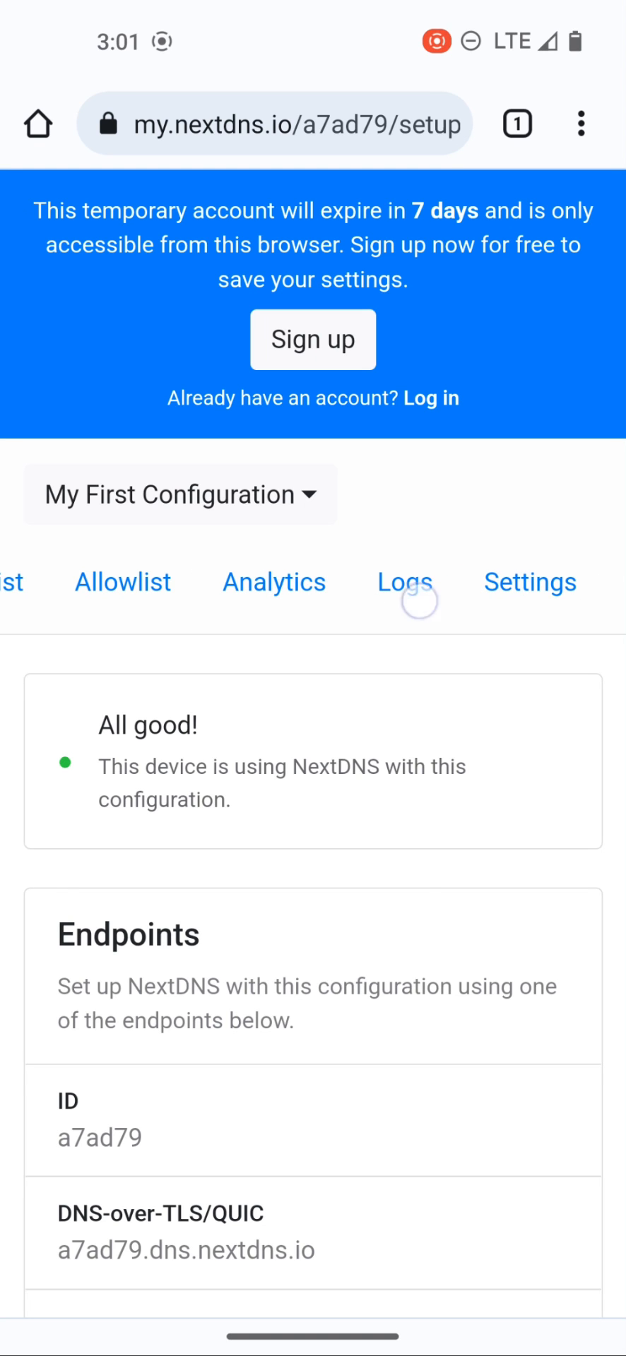
left_click(404, 580)
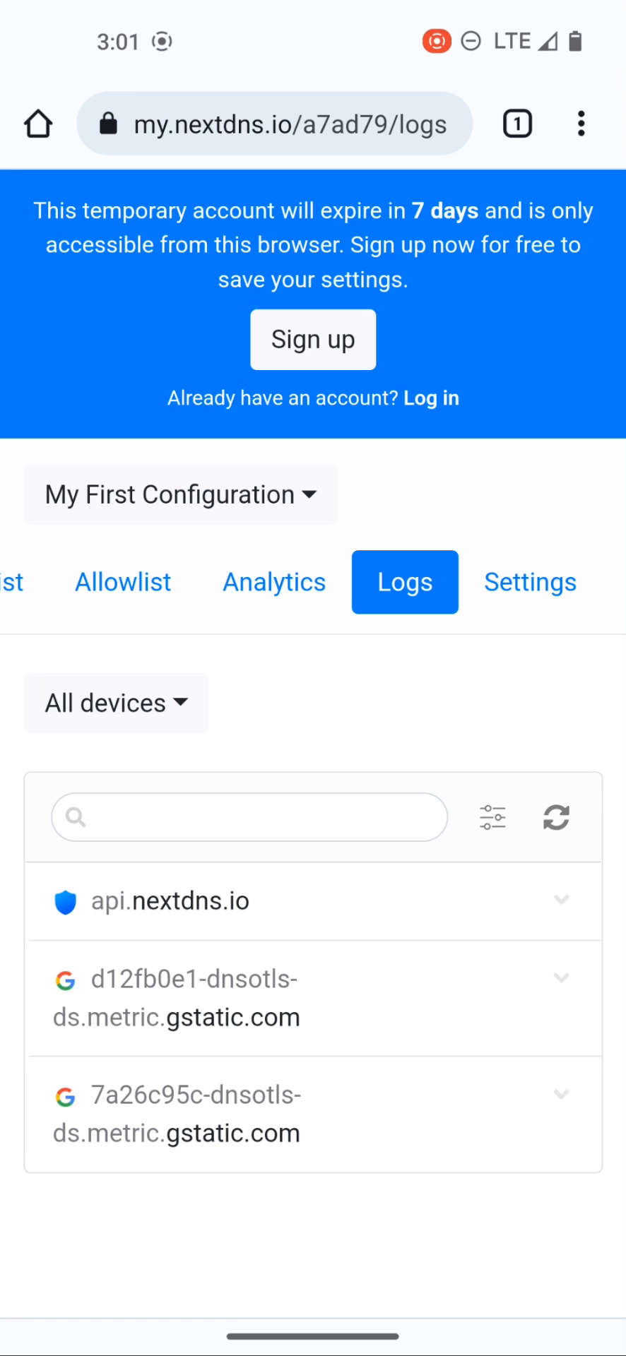
left_click(82, 580)
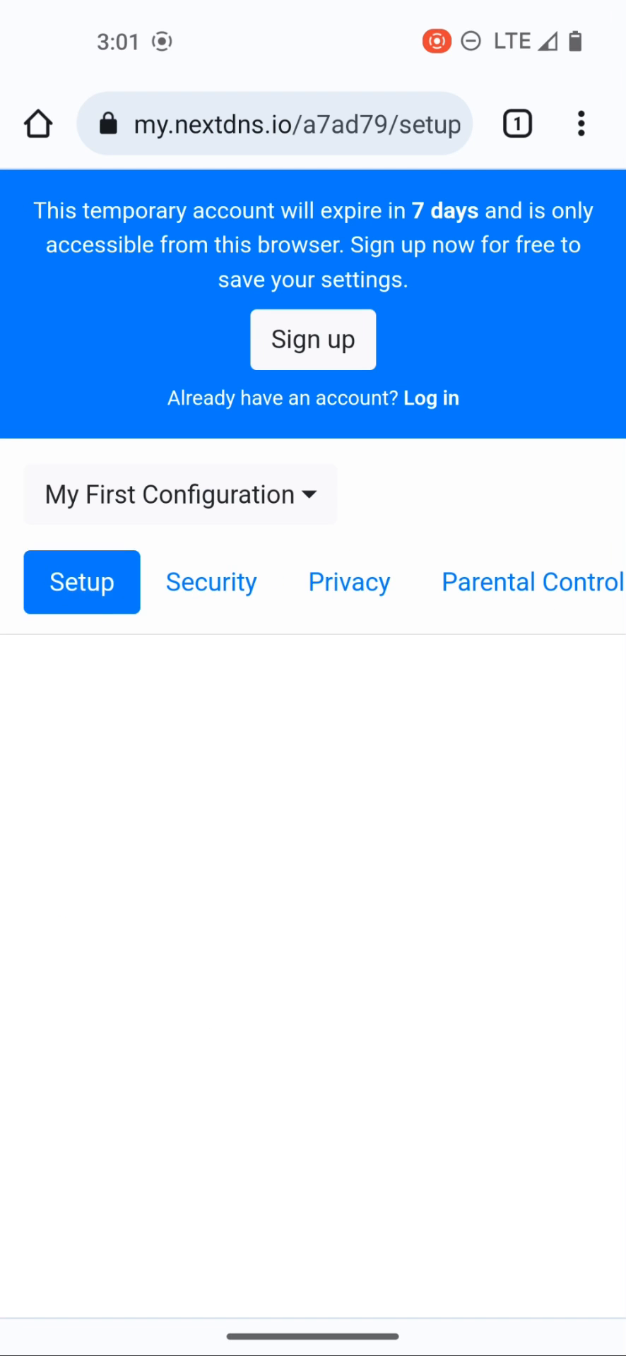
scroll("down", 3)
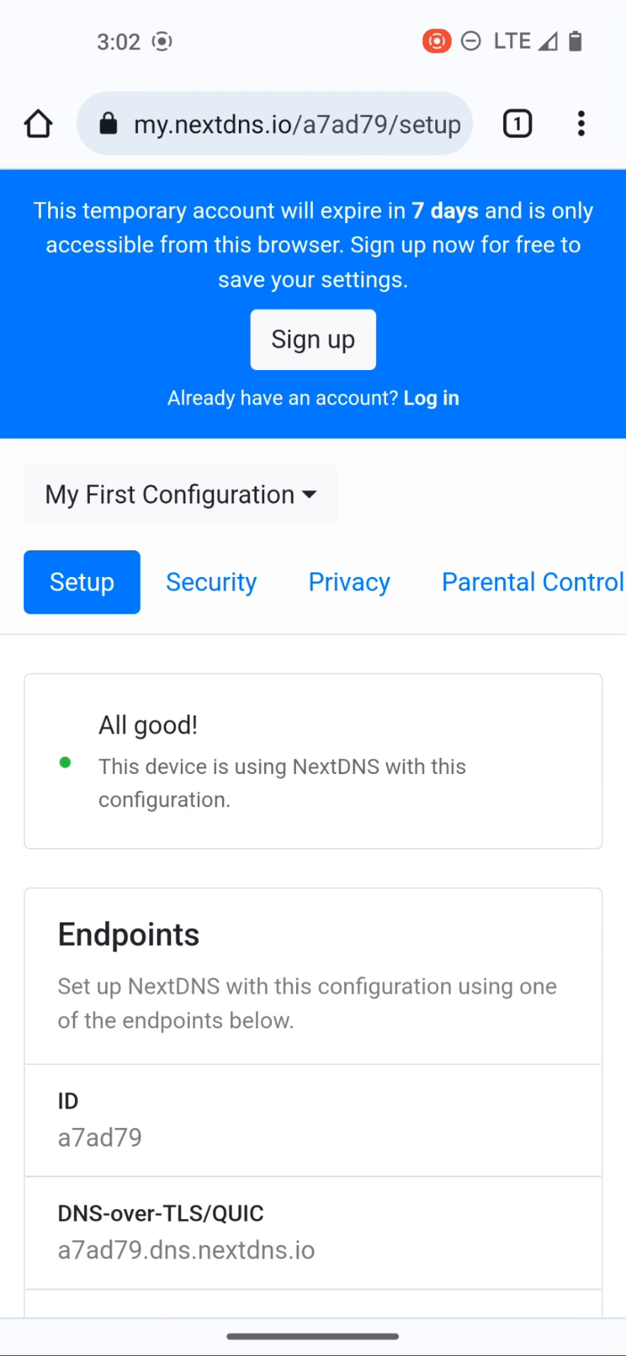
Step: Enable Block Parked Domains in the Security settings
left_click(210, 581)
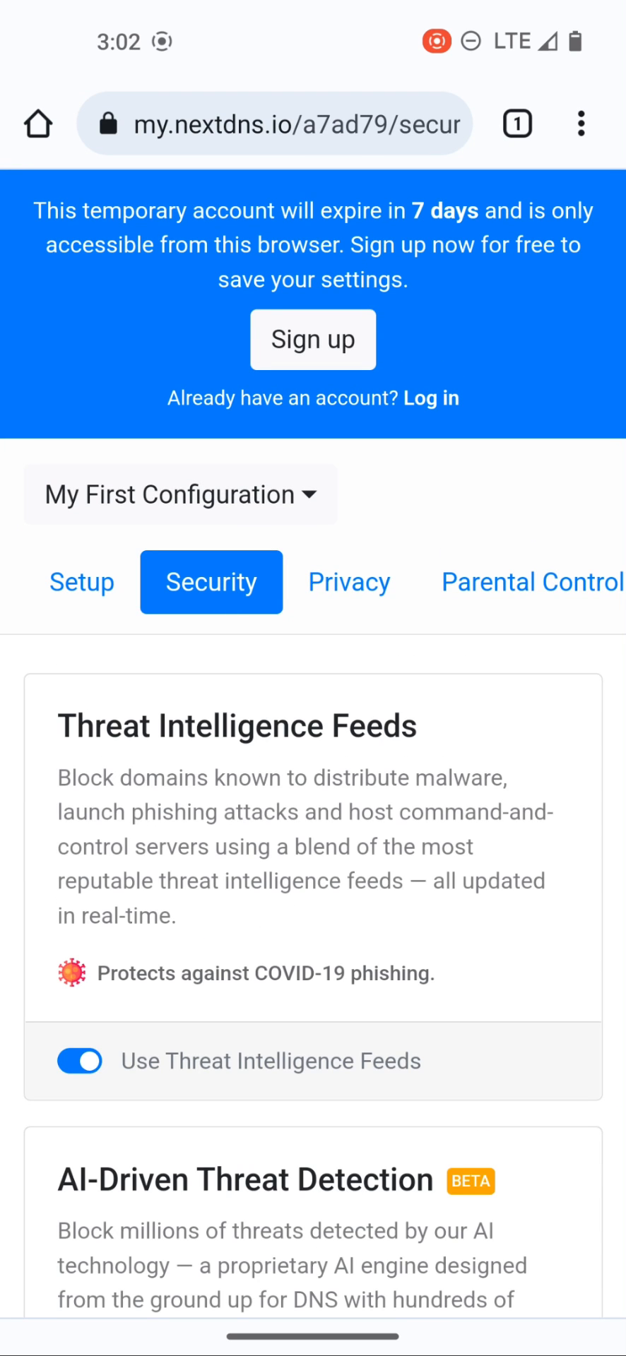
scroll("down", 3)
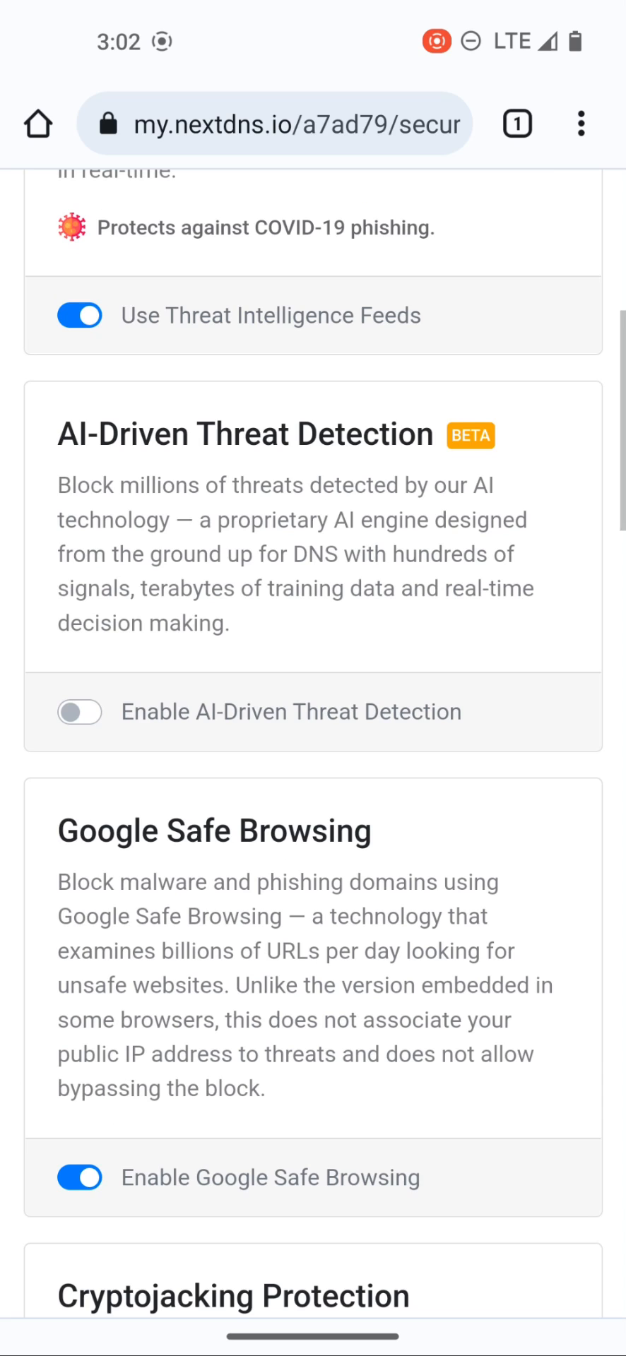
scroll("down", 3)
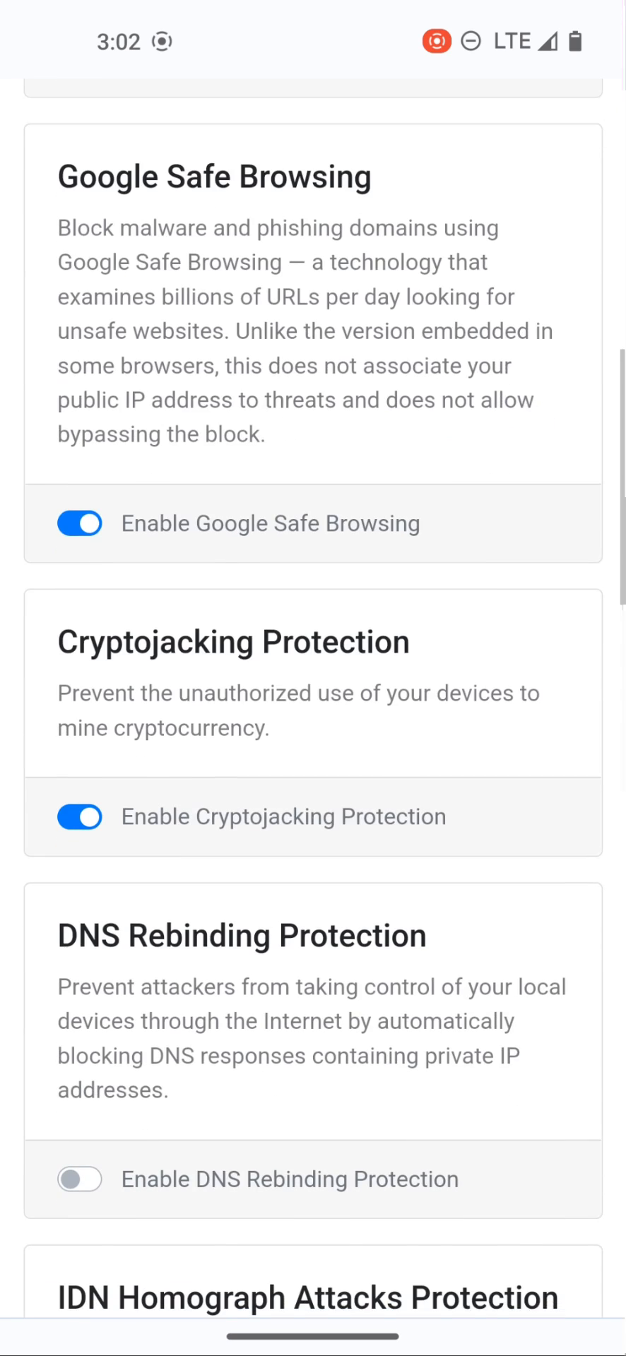
scroll("down", 3)
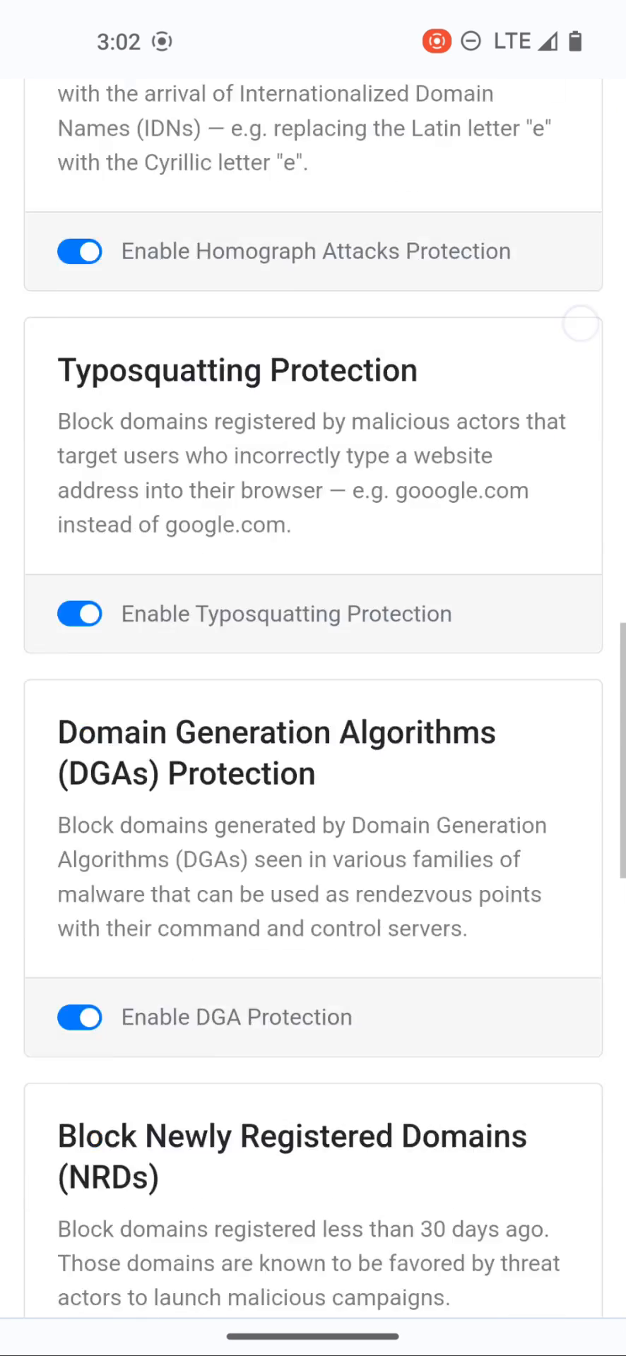
scroll("down", 3)
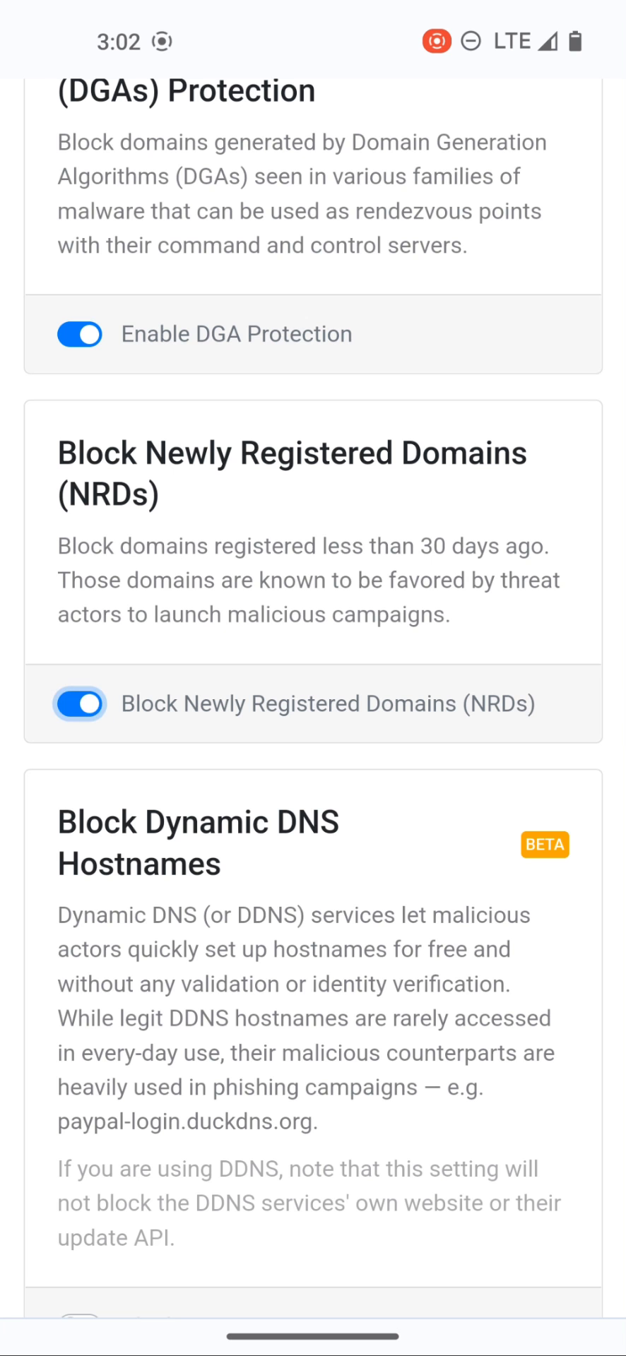
scroll("down", 3)
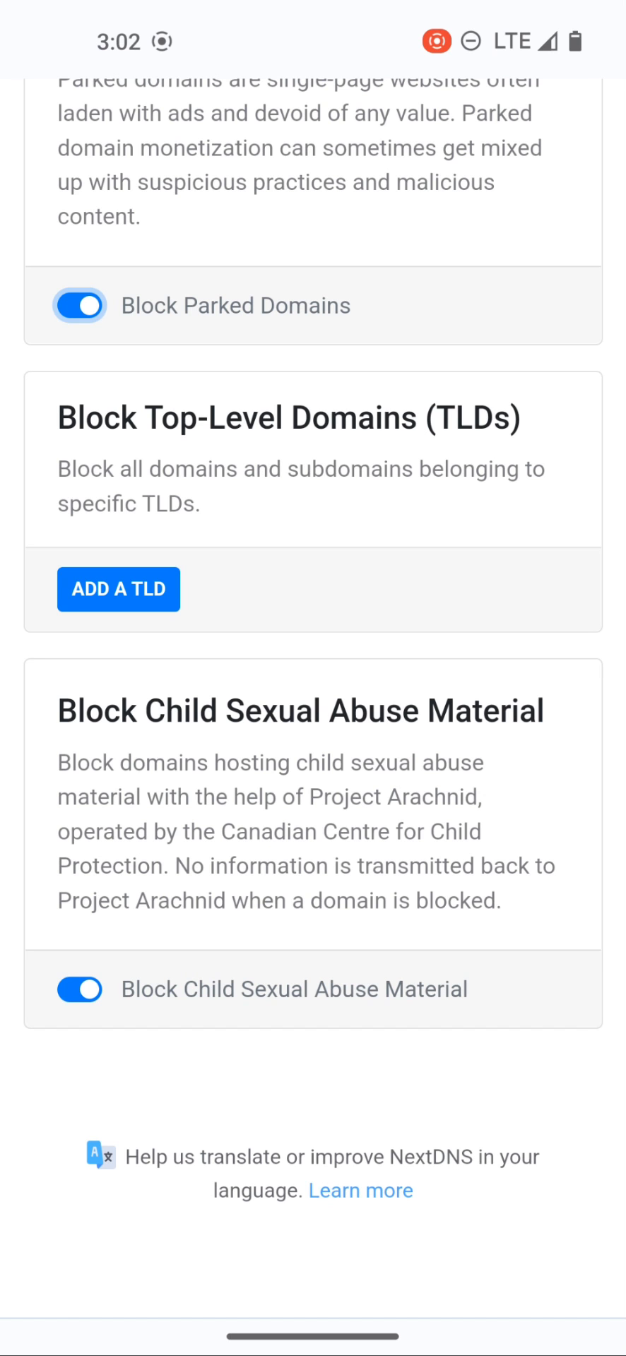
Step: Add .cn to the blocked top-level domains from the Add a TLD list
left_click(118, 589)
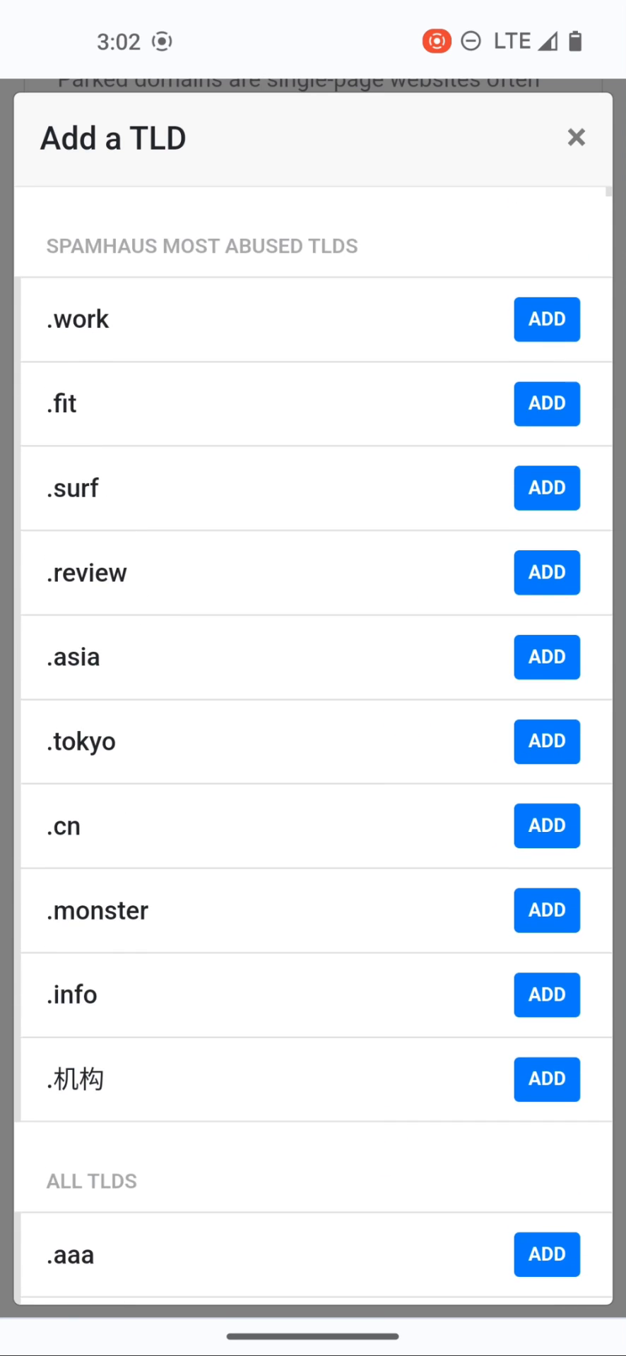
scroll("down", 3)
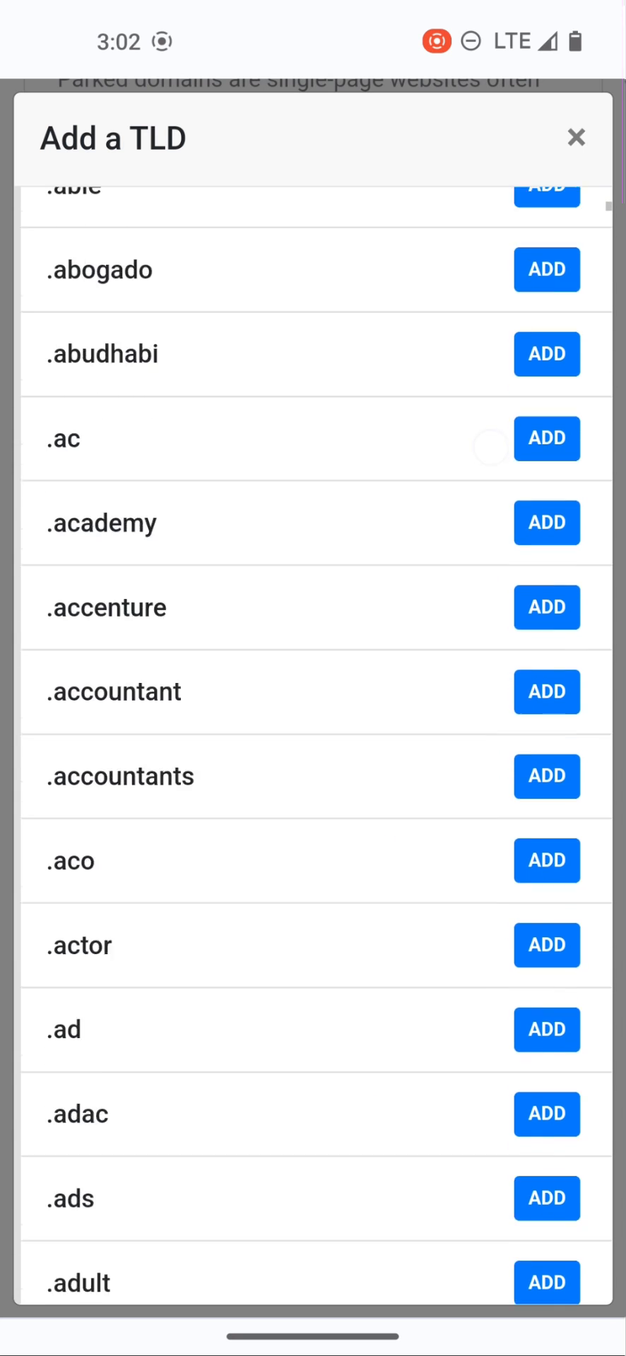
scroll("down", 3)
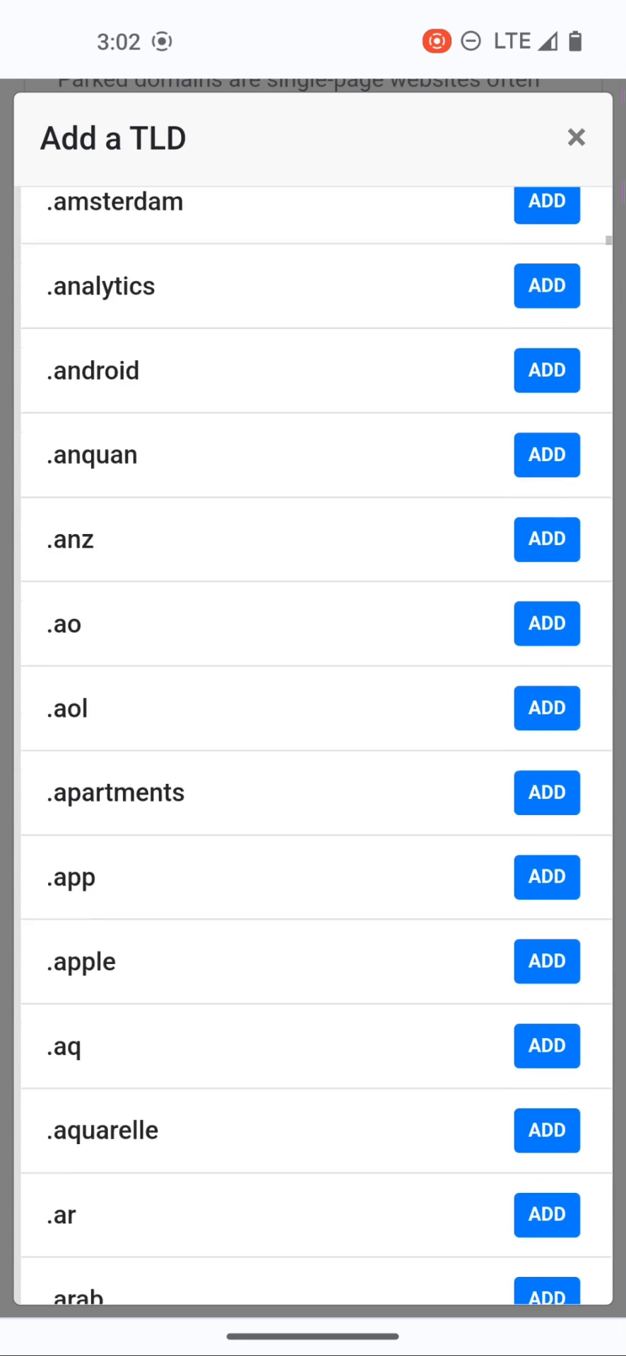
scroll("down", 3)
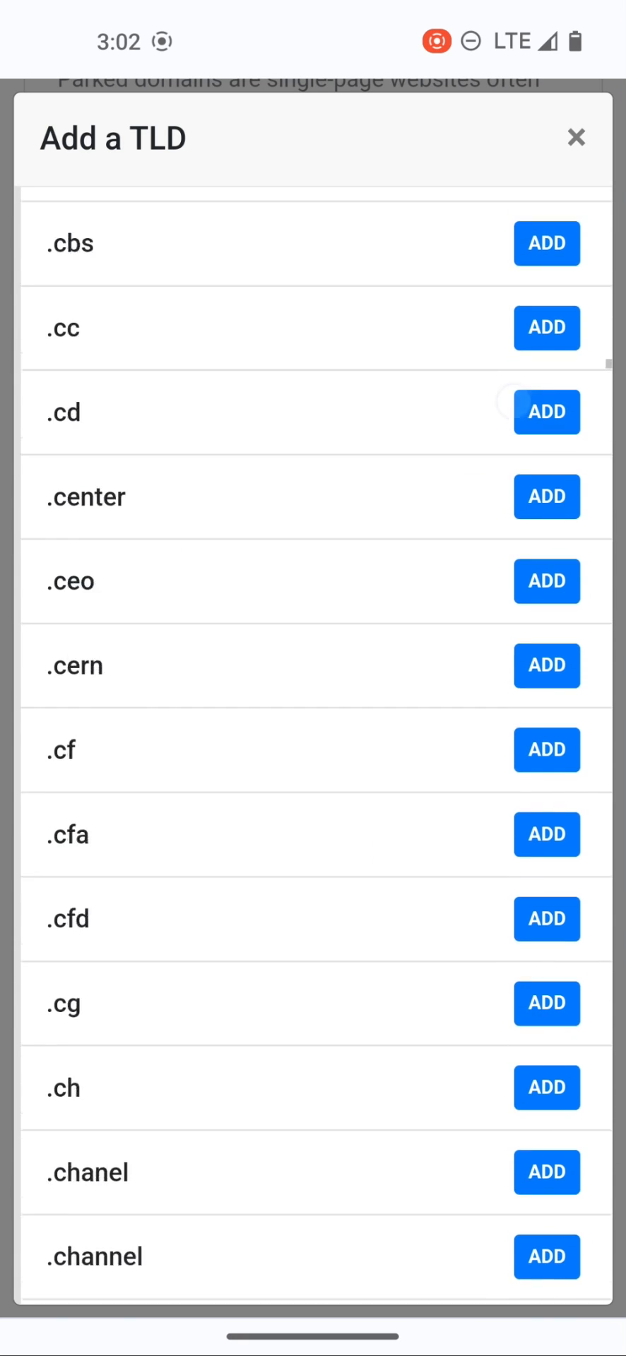
scroll("down", 3)
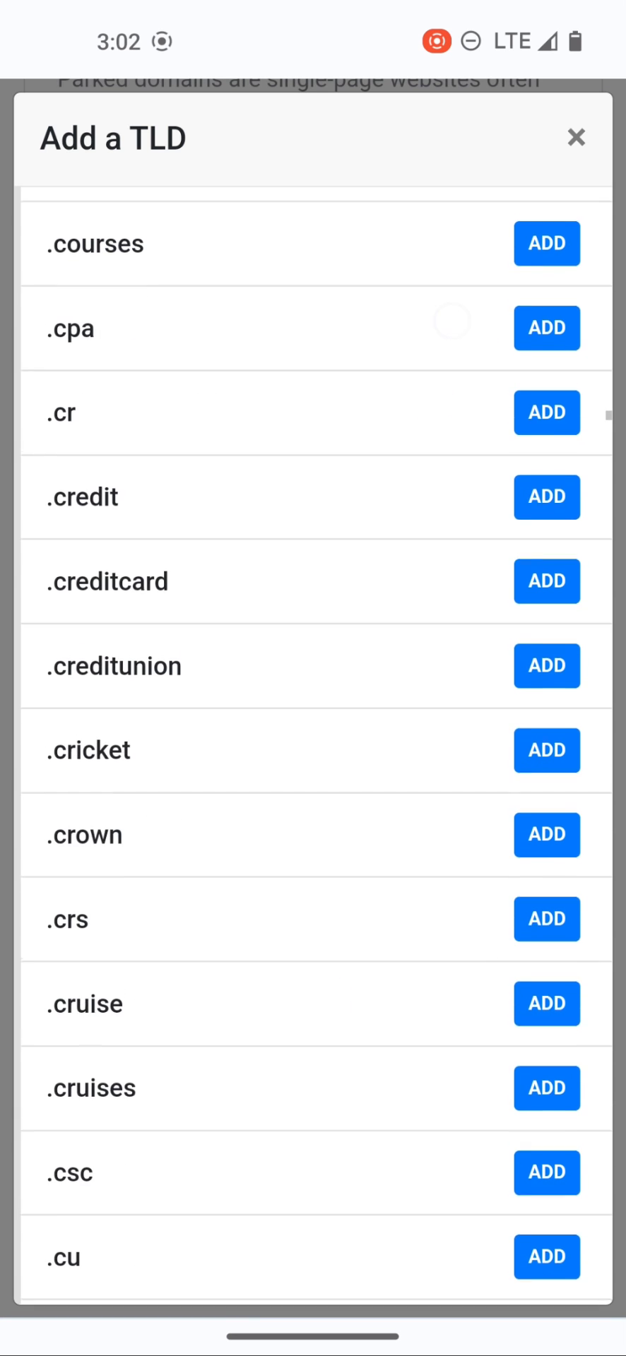
scroll("down", 3)
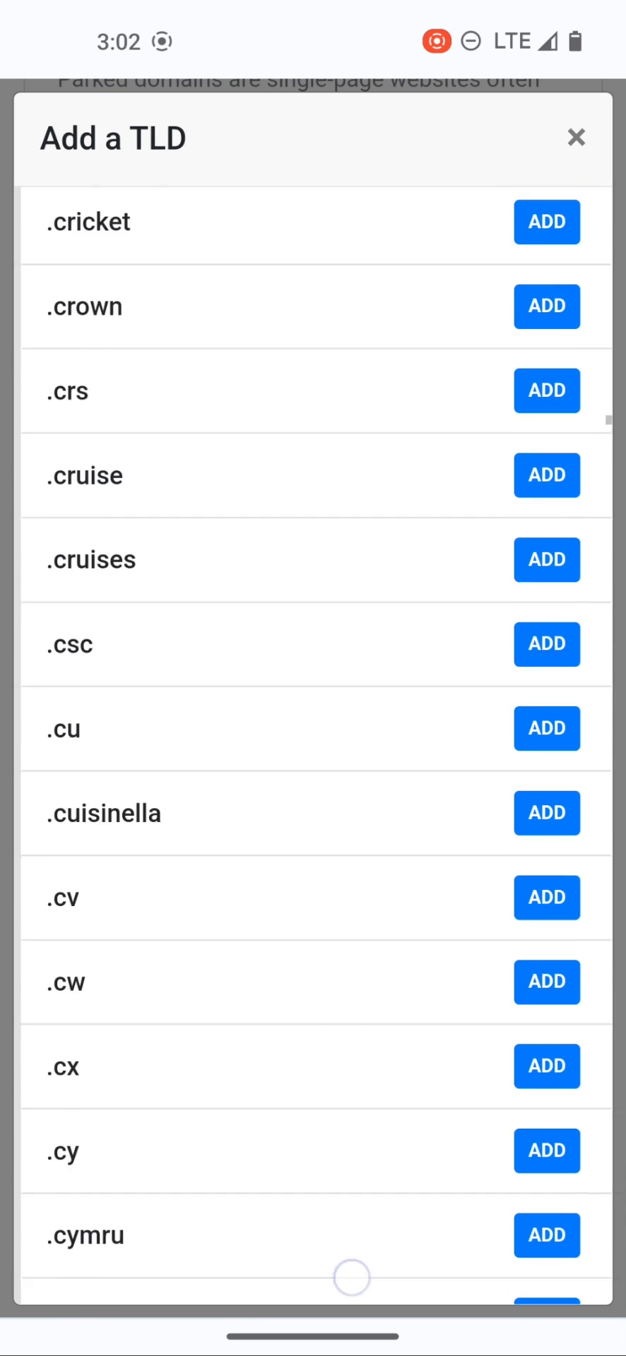
scroll("down", 3)
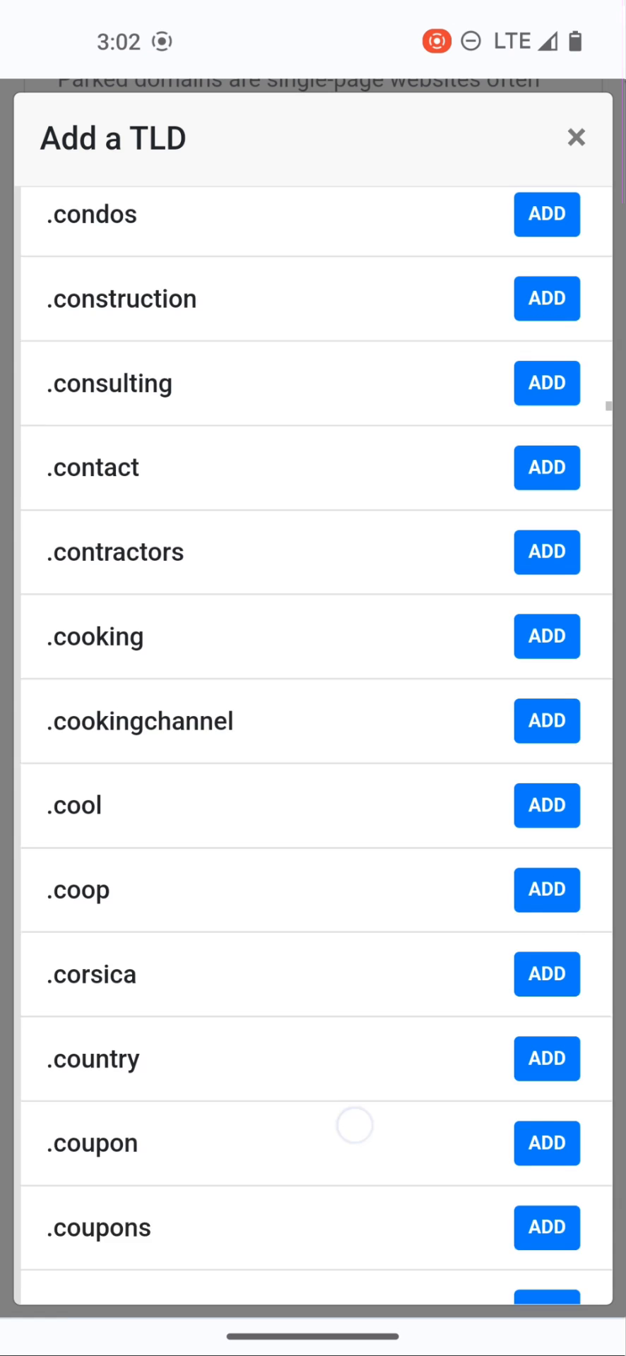
scroll("down", 3)
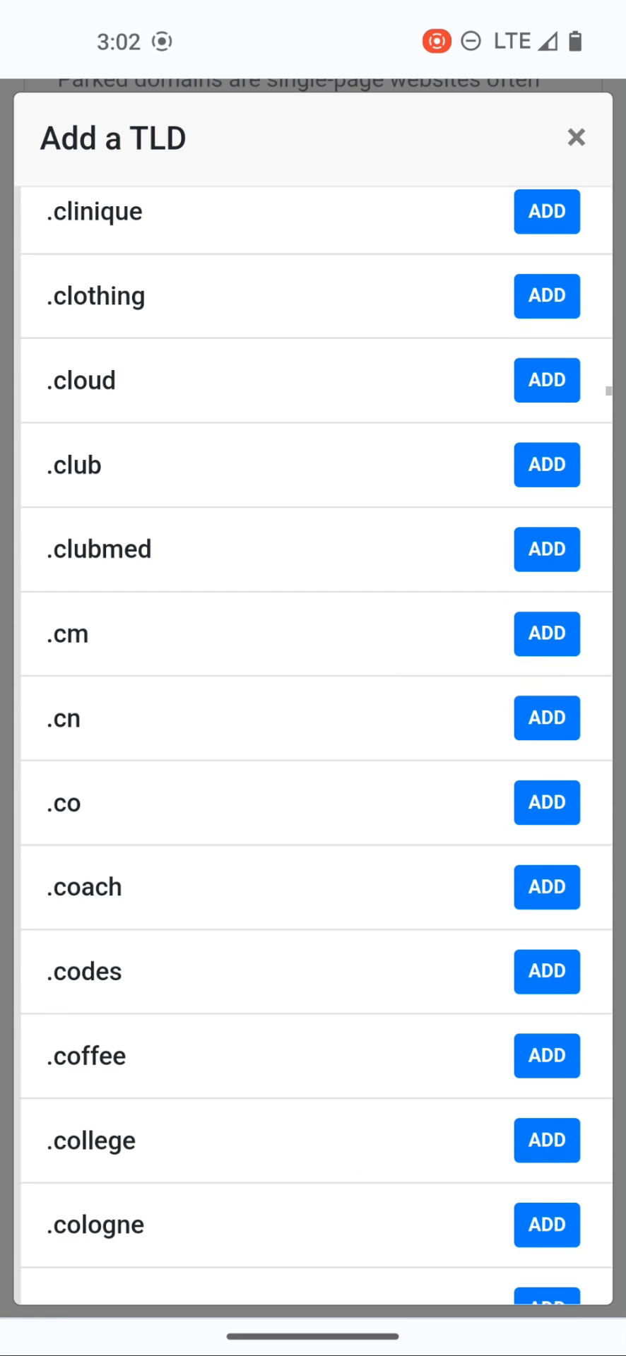
left_click(545, 718)
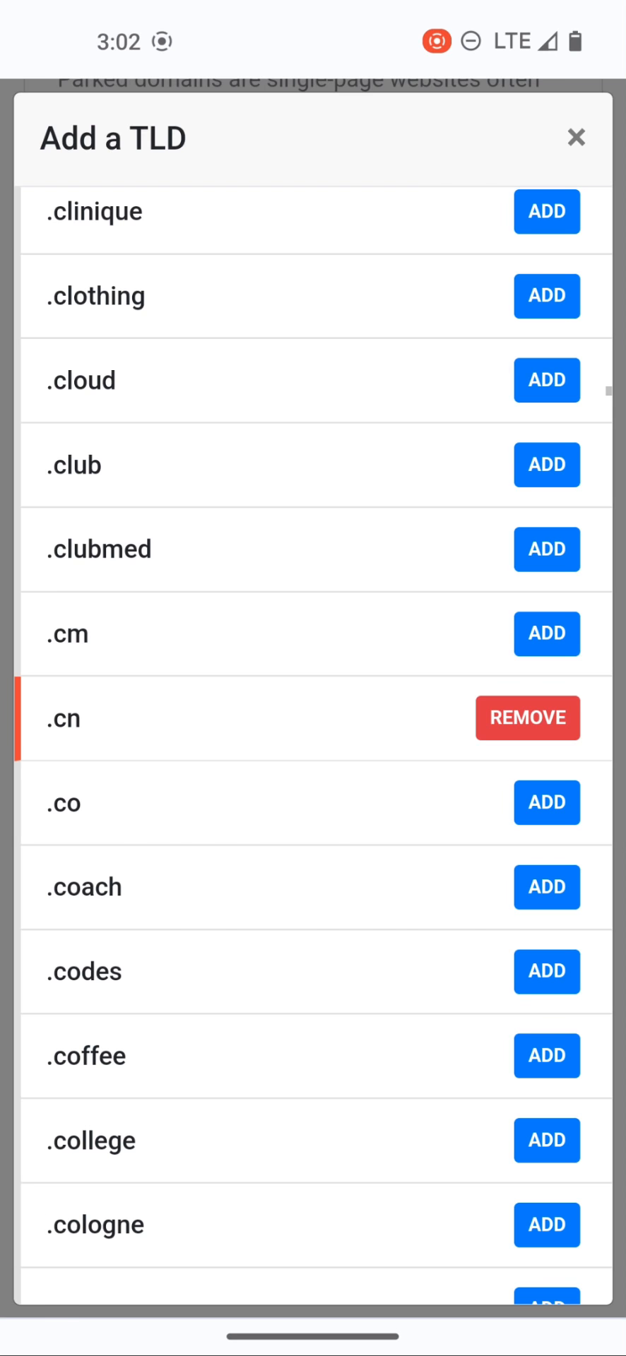
left_click(576, 139)
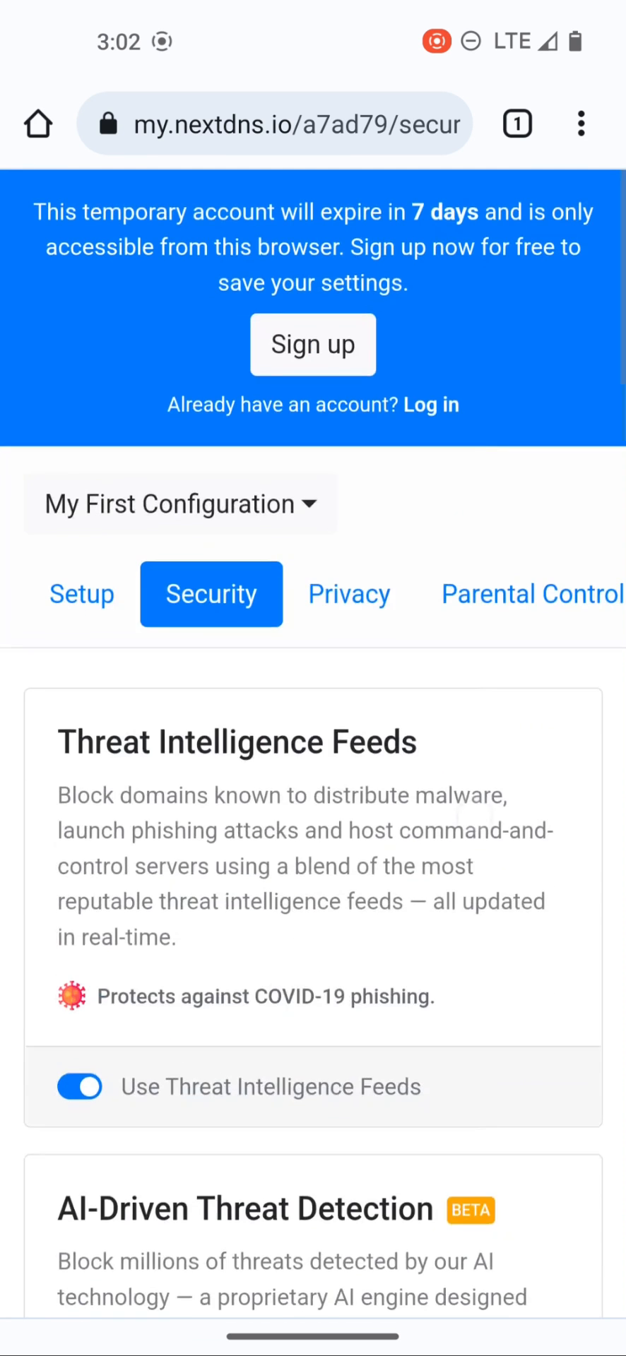
Step: In Privacy settings, add the Energized Ultimate blocklist from the available blocklists
left_click(349, 595)
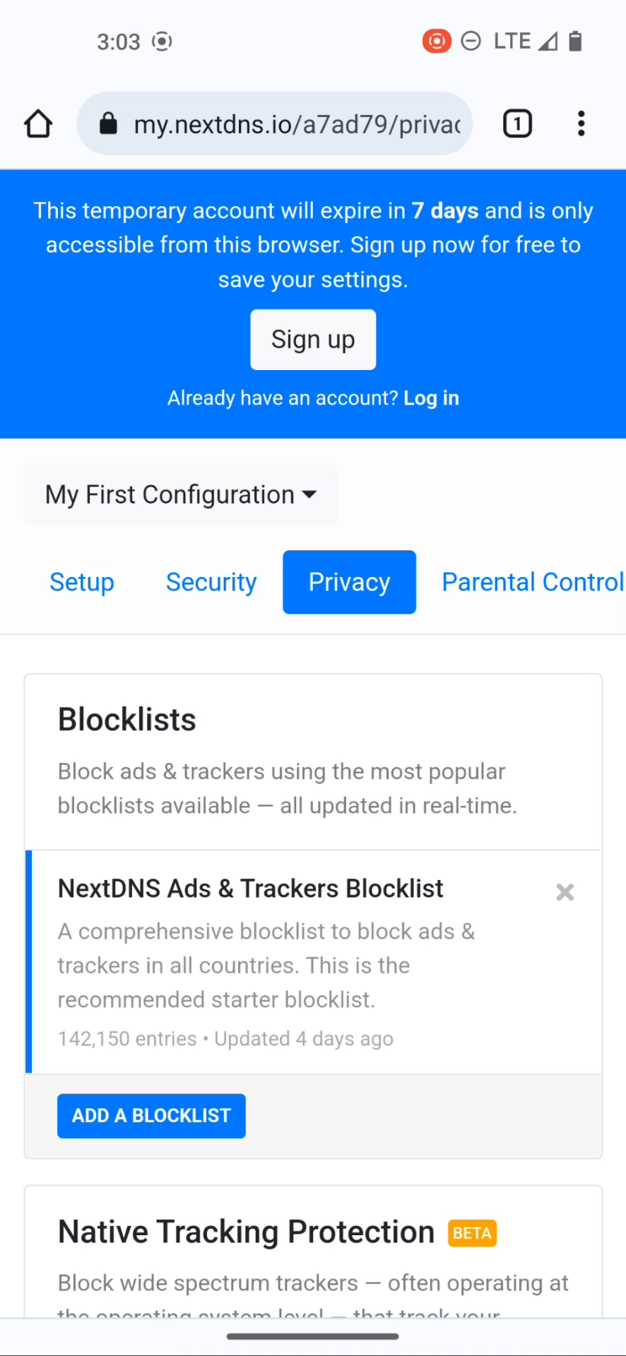
scroll("down", 3)
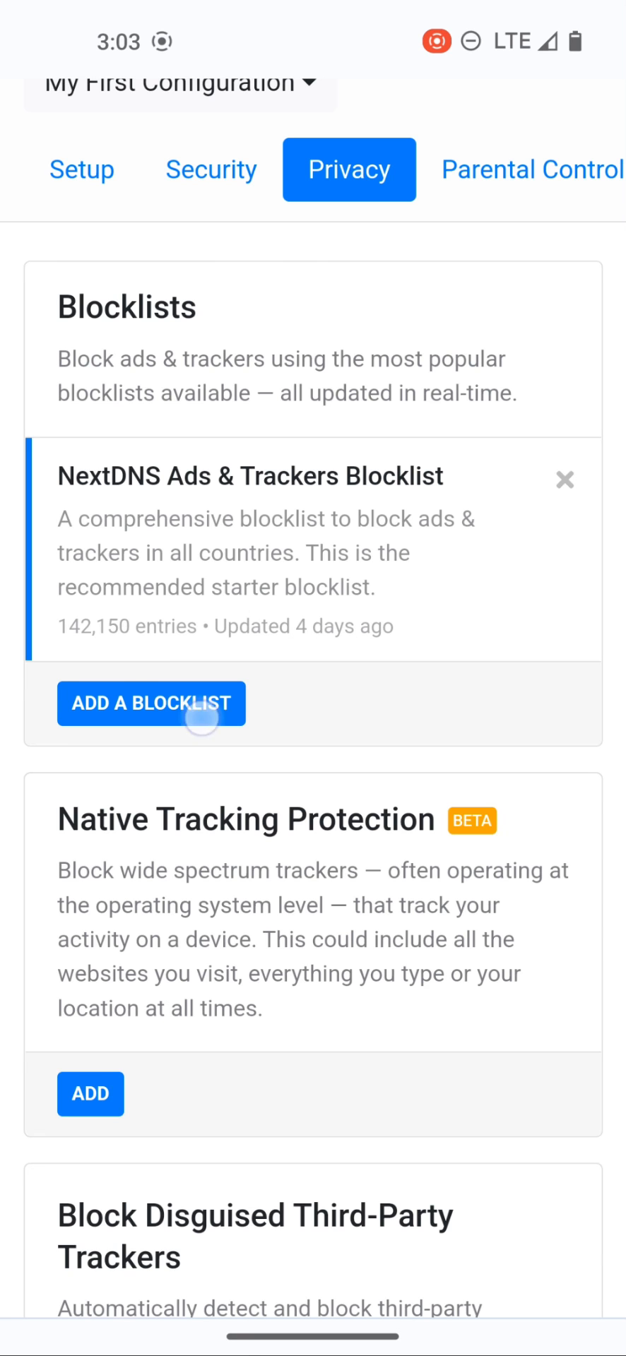
left_click(150, 704)
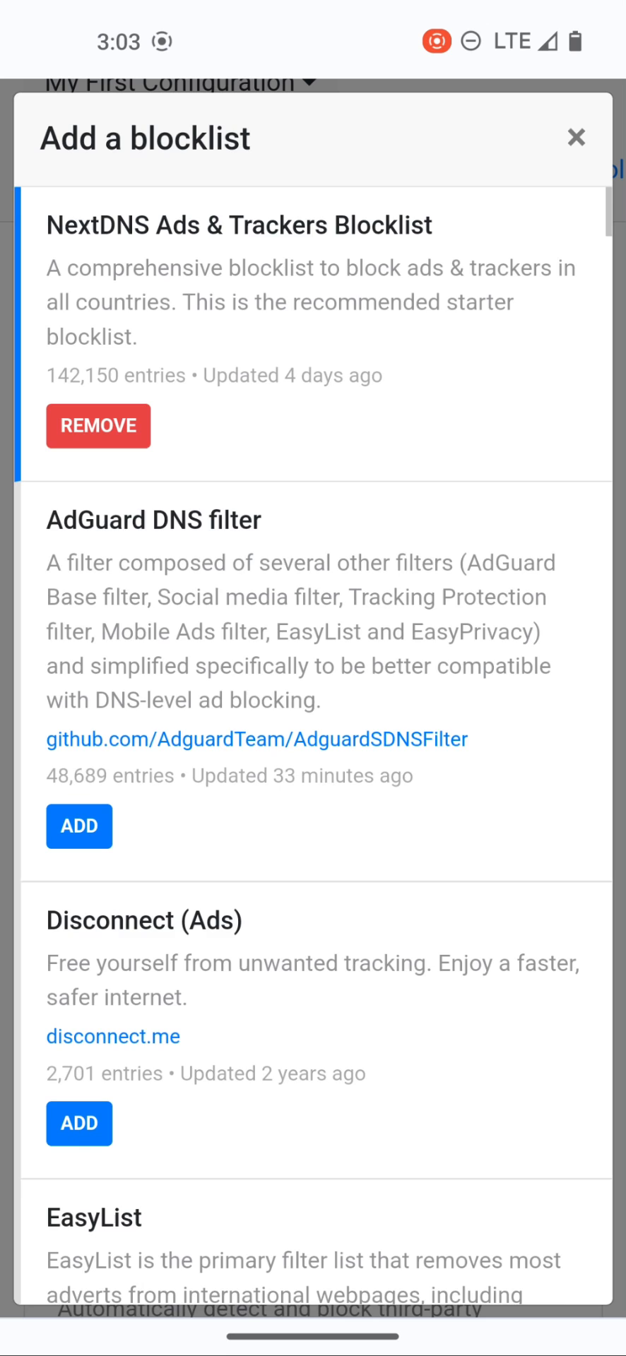
scroll("down", 3)
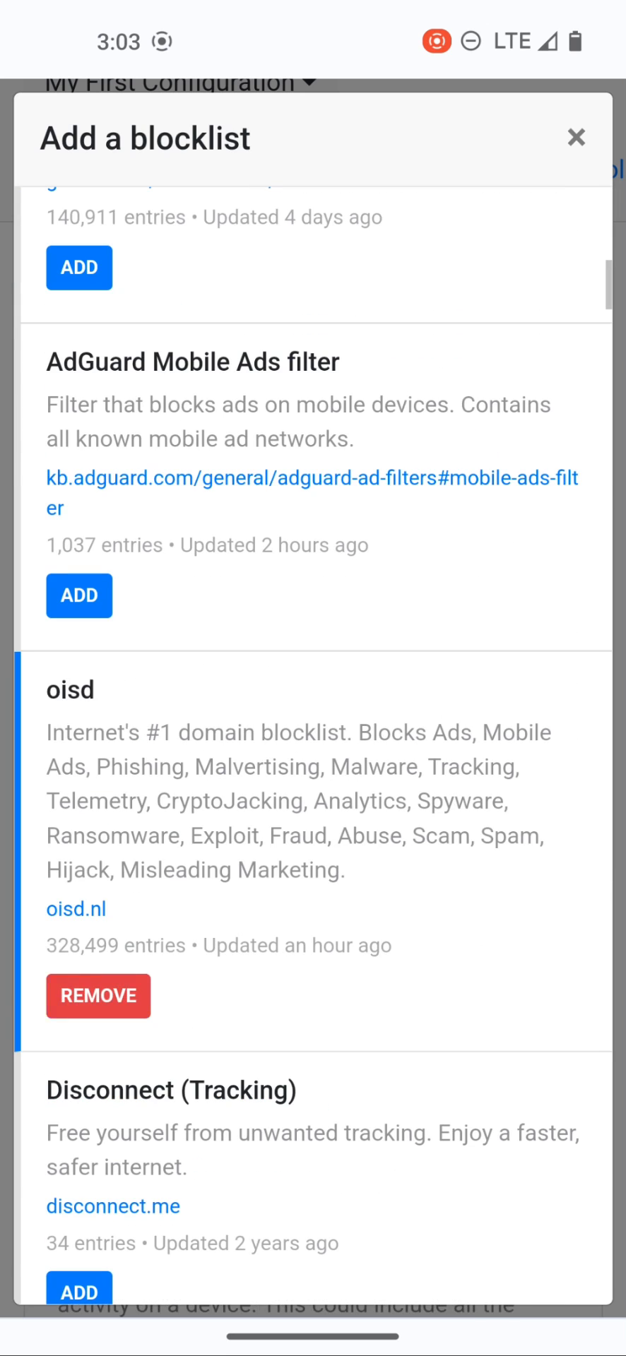
scroll("down", 3)
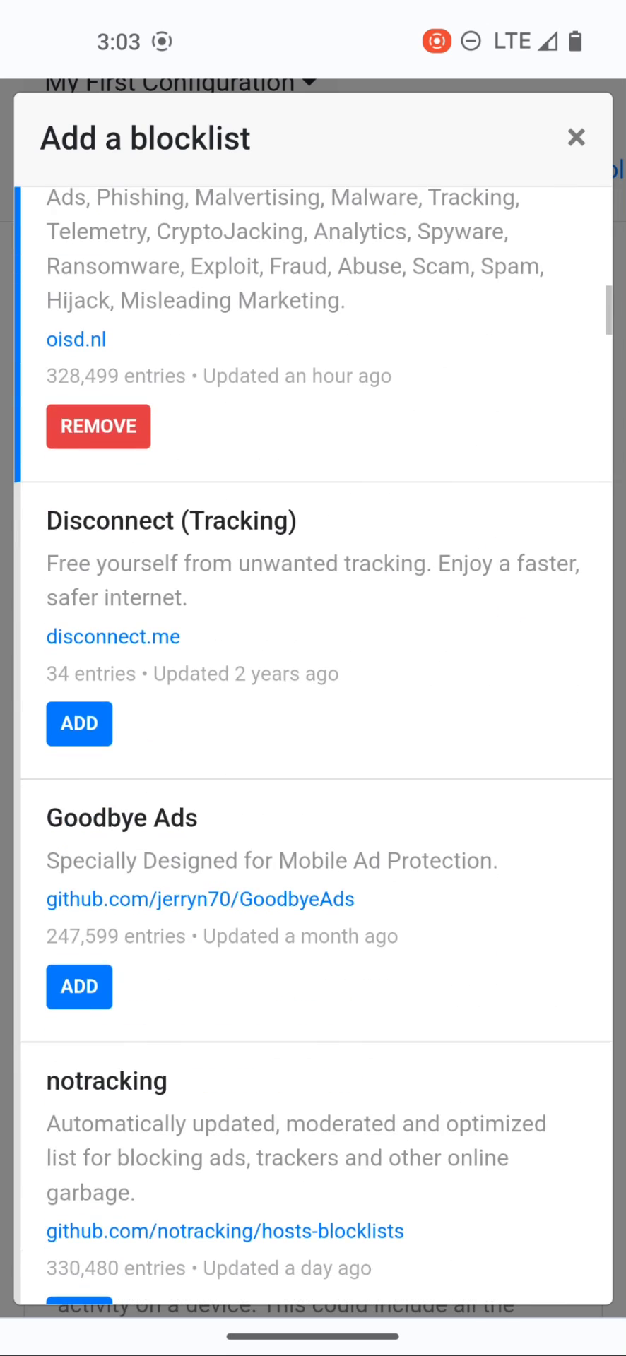
scroll("down", 3)
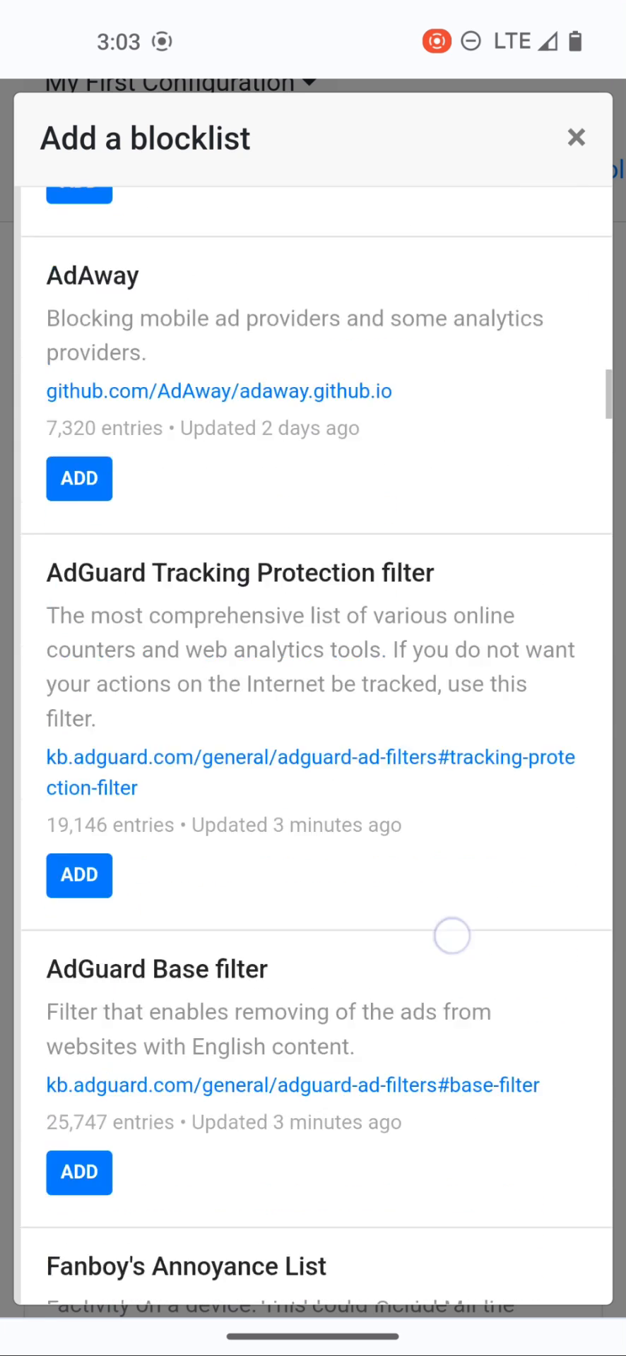
scroll("down", 3)
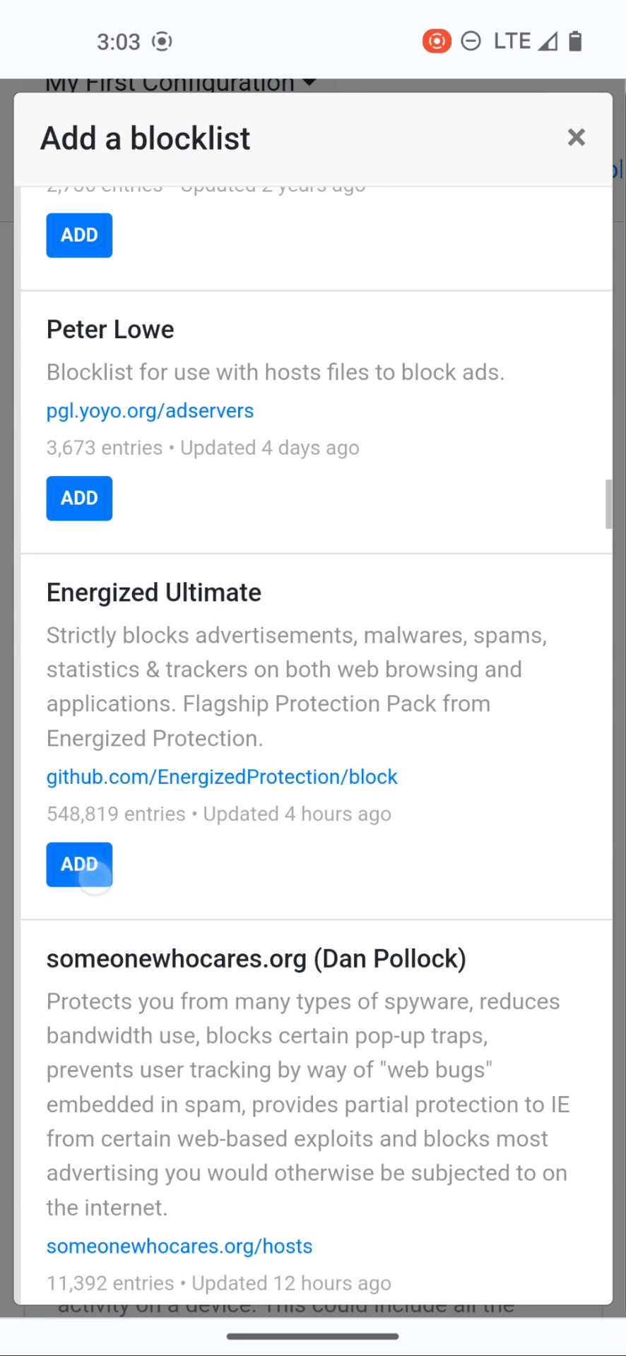
left_click(78, 866)
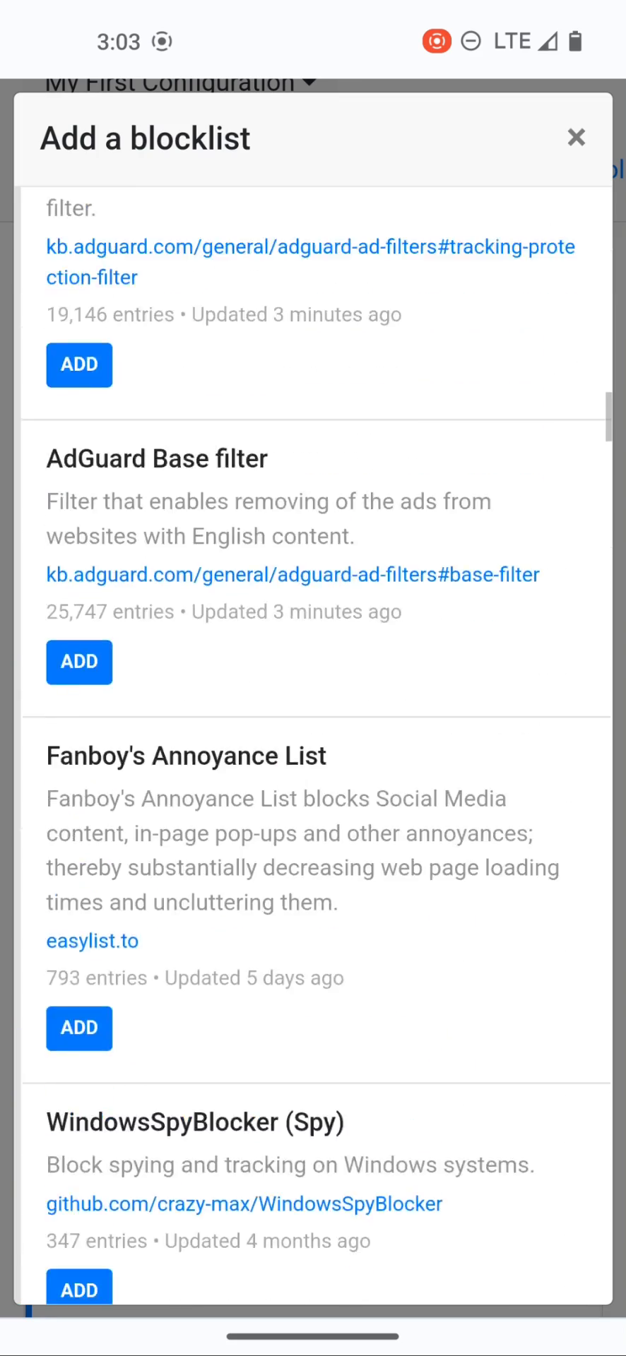
Step: Browse the remaining blocklists and close the list, keeping oisd and NextDNS Ads & Trackers
scroll("down", 3)
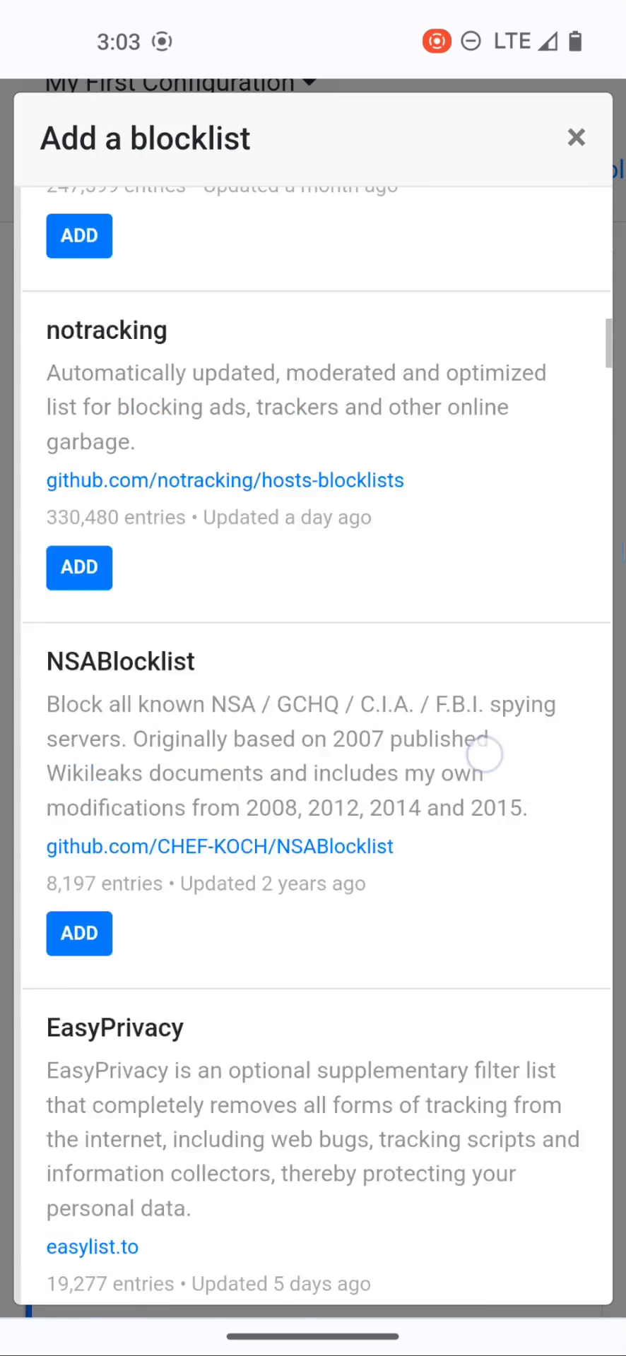
scroll("down", 3)
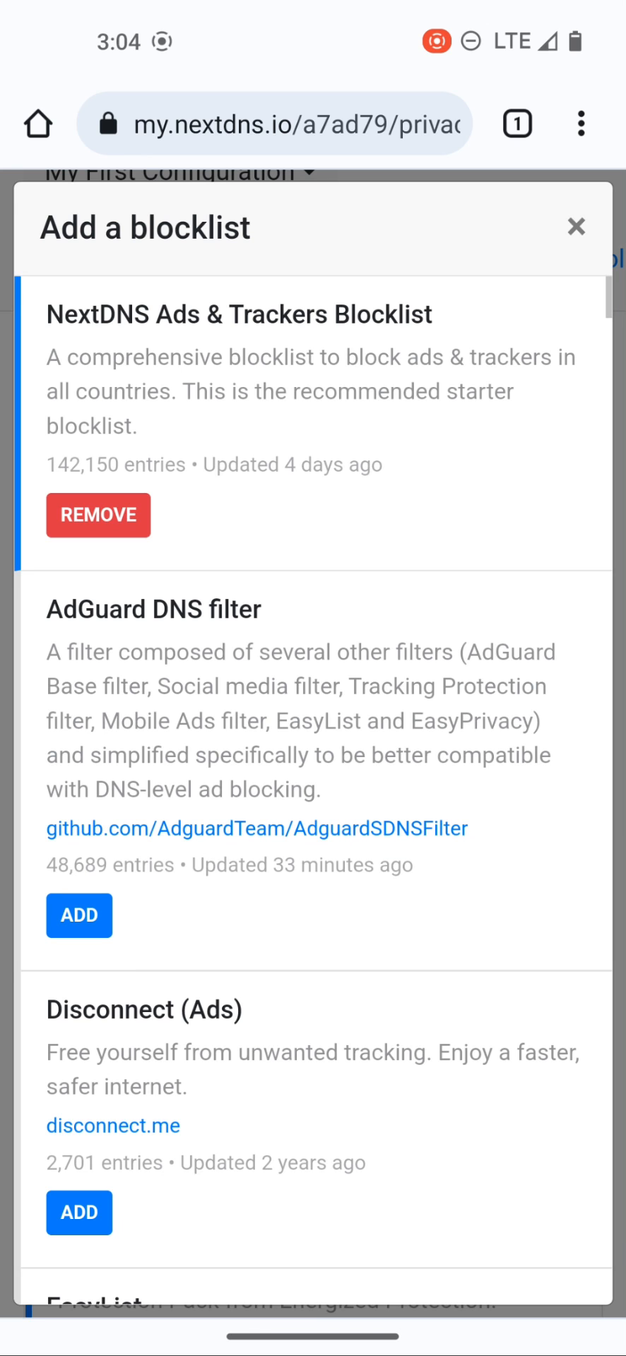
scroll("down", 3)
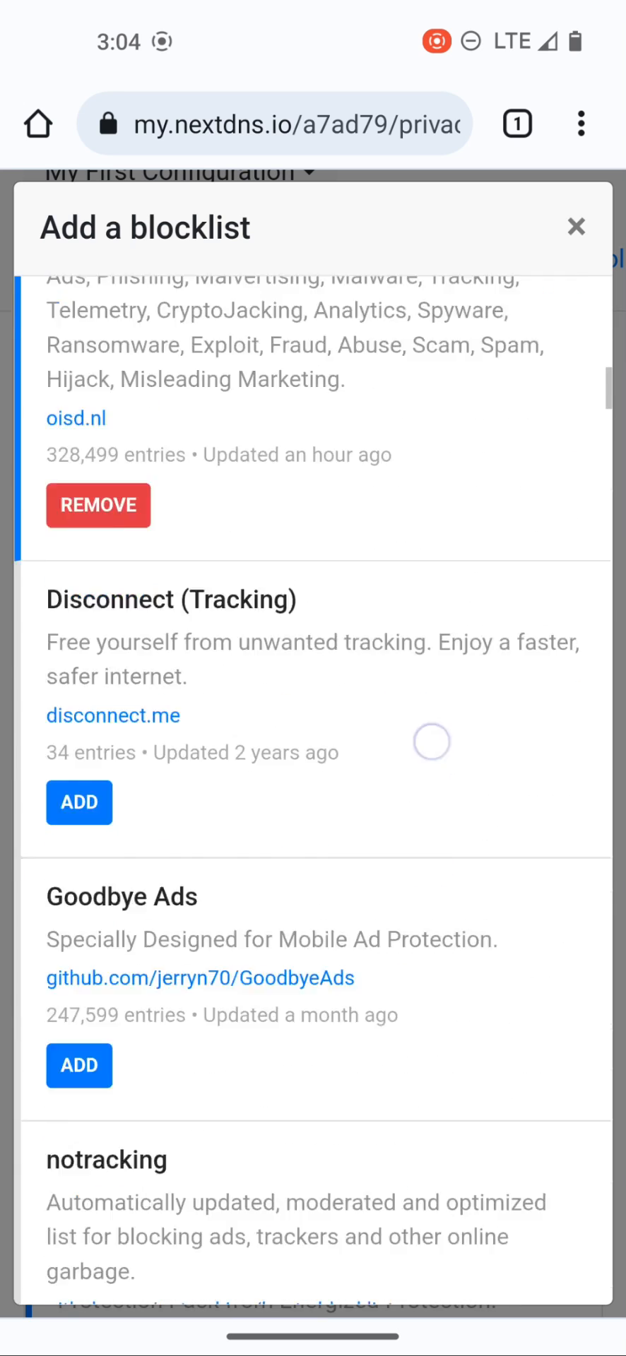
scroll("down", 3)
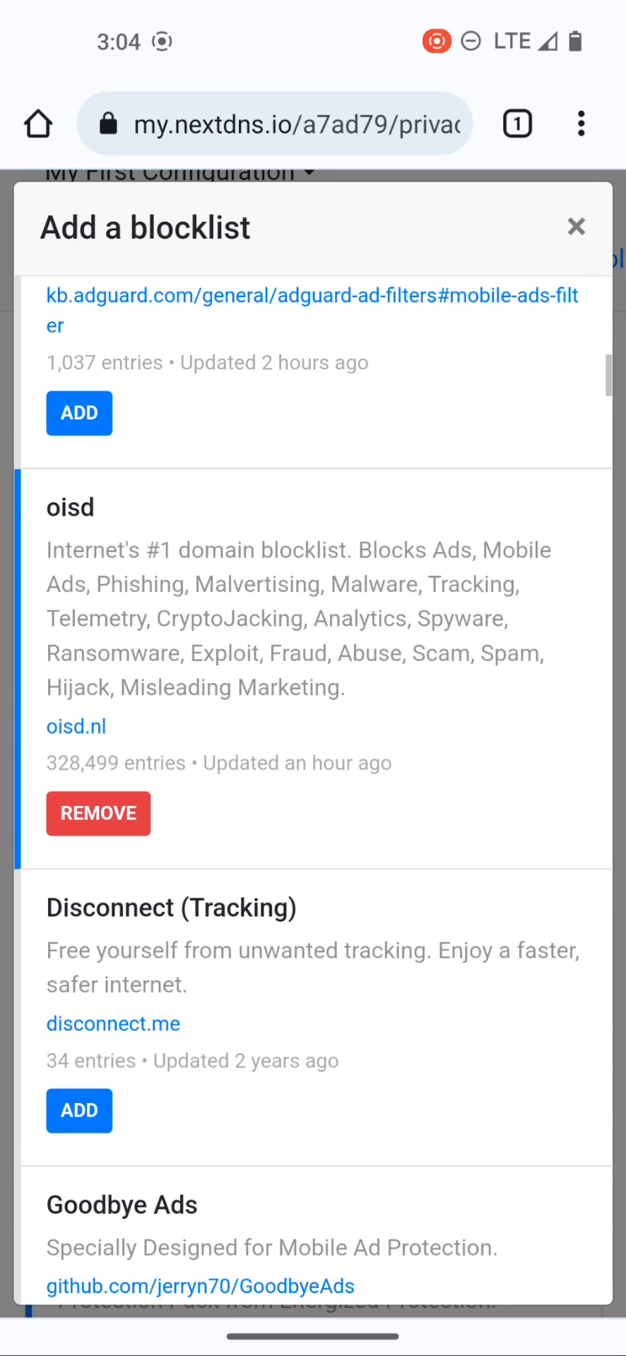
scroll("down", 3)
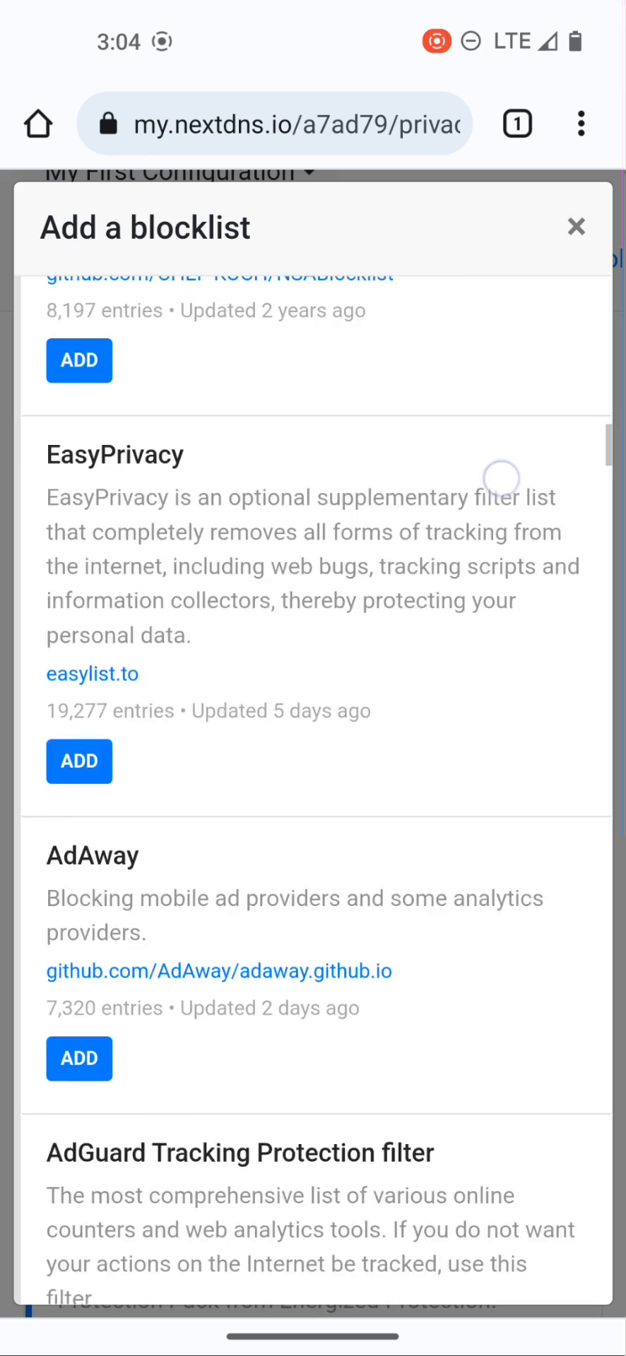
scroll("down", 3)
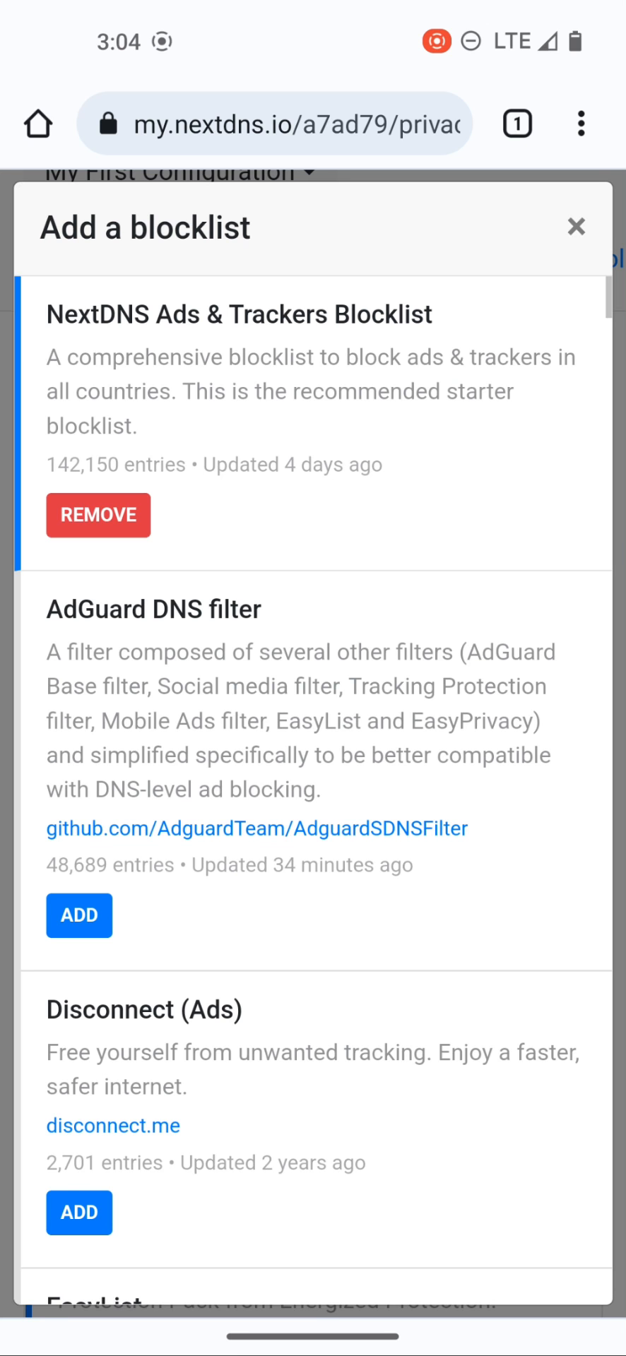
left_click(576, 226)
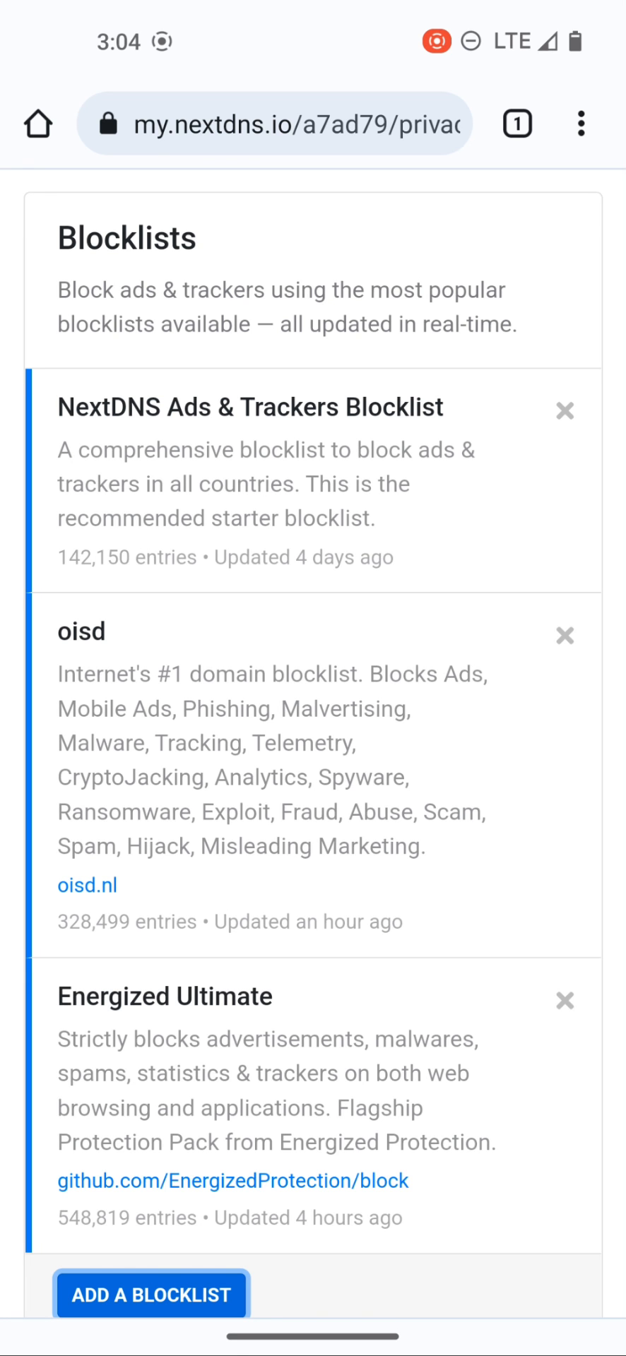
scroll("down", 3)
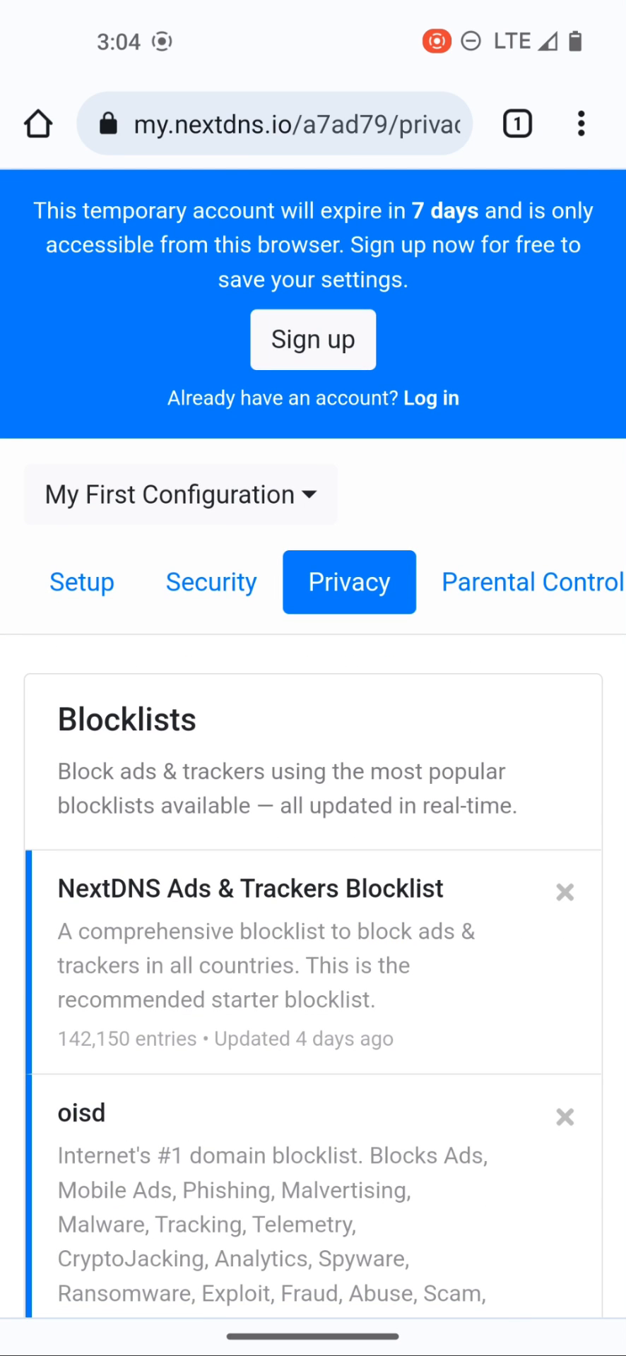
scroll("left", 3)
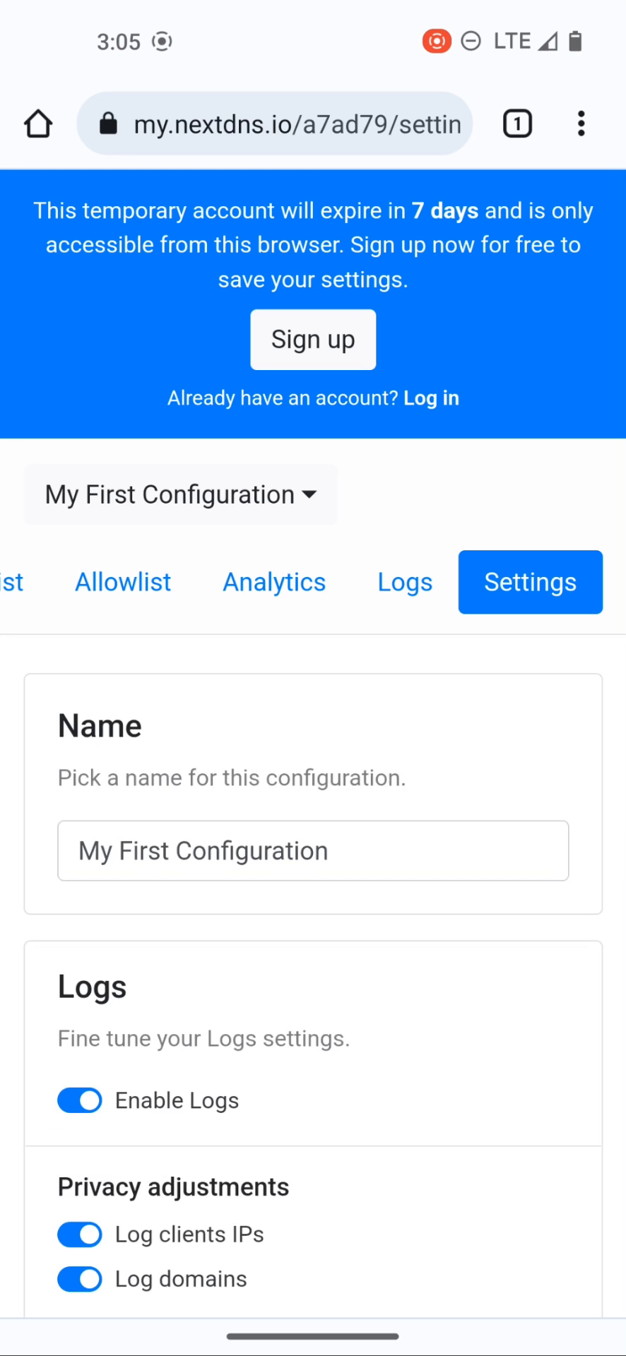
Step: Turn off client IP logging, set log retention to 1 hour, and confirm a new log storage location
scroll("down", 3)
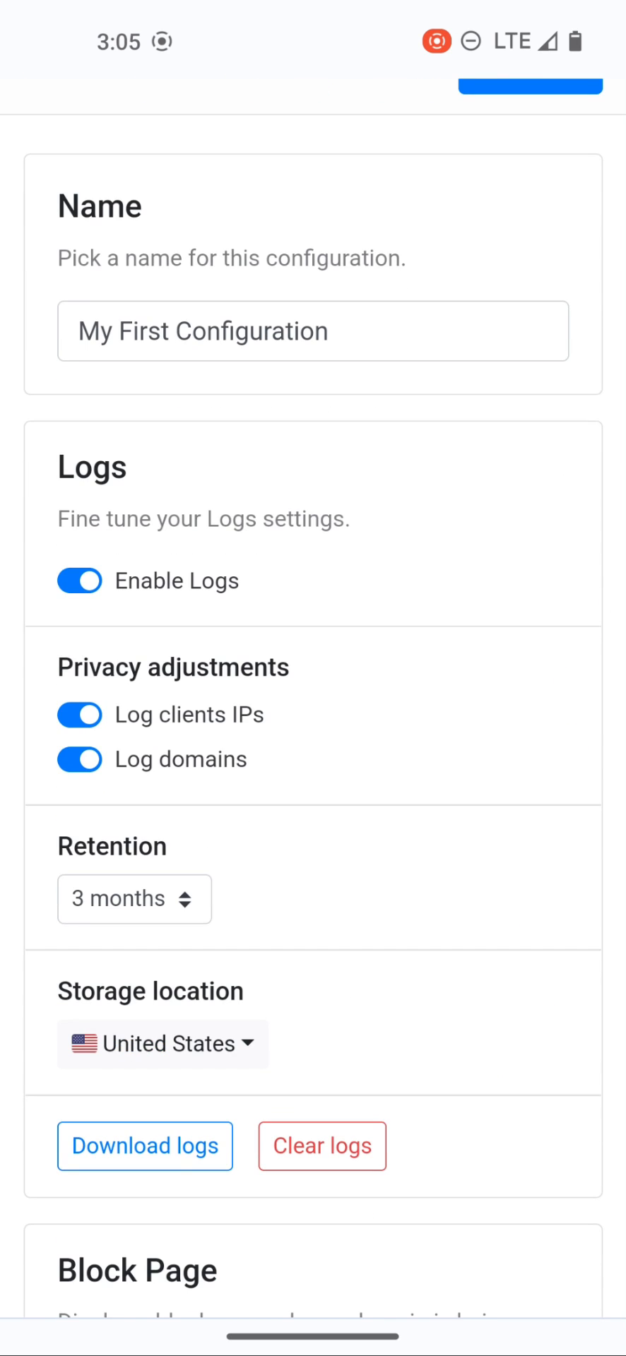
left_click(80, 715)
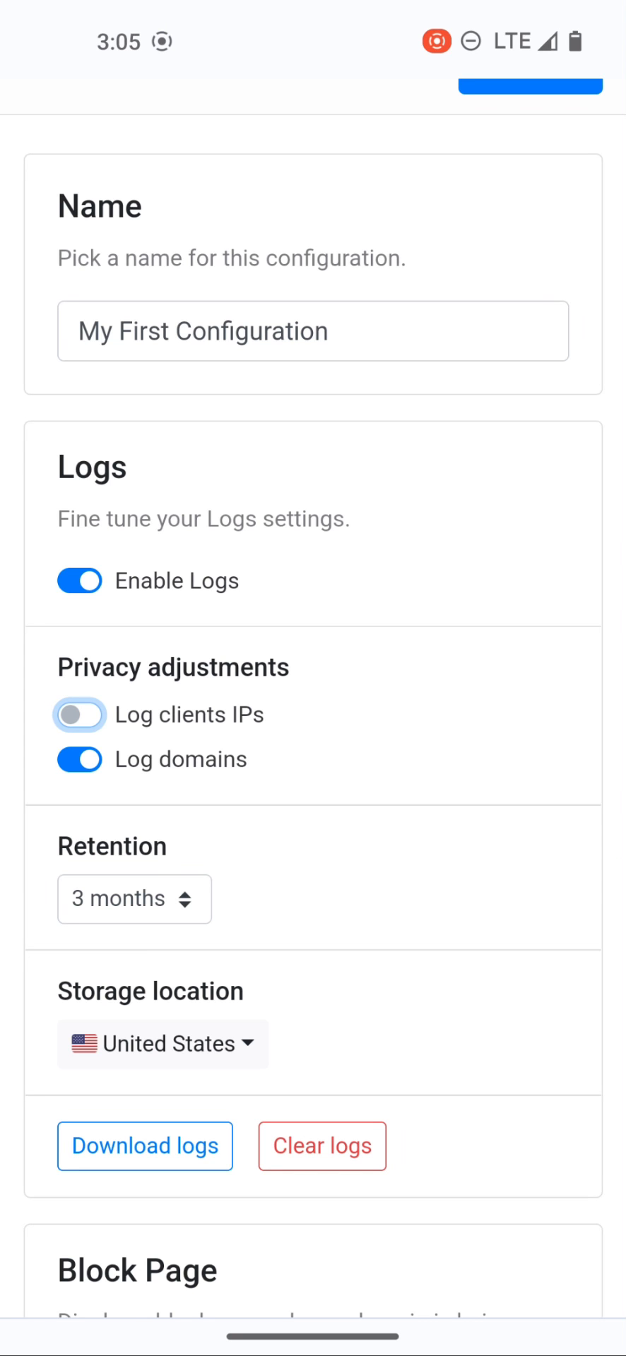
left_click(134, 898)
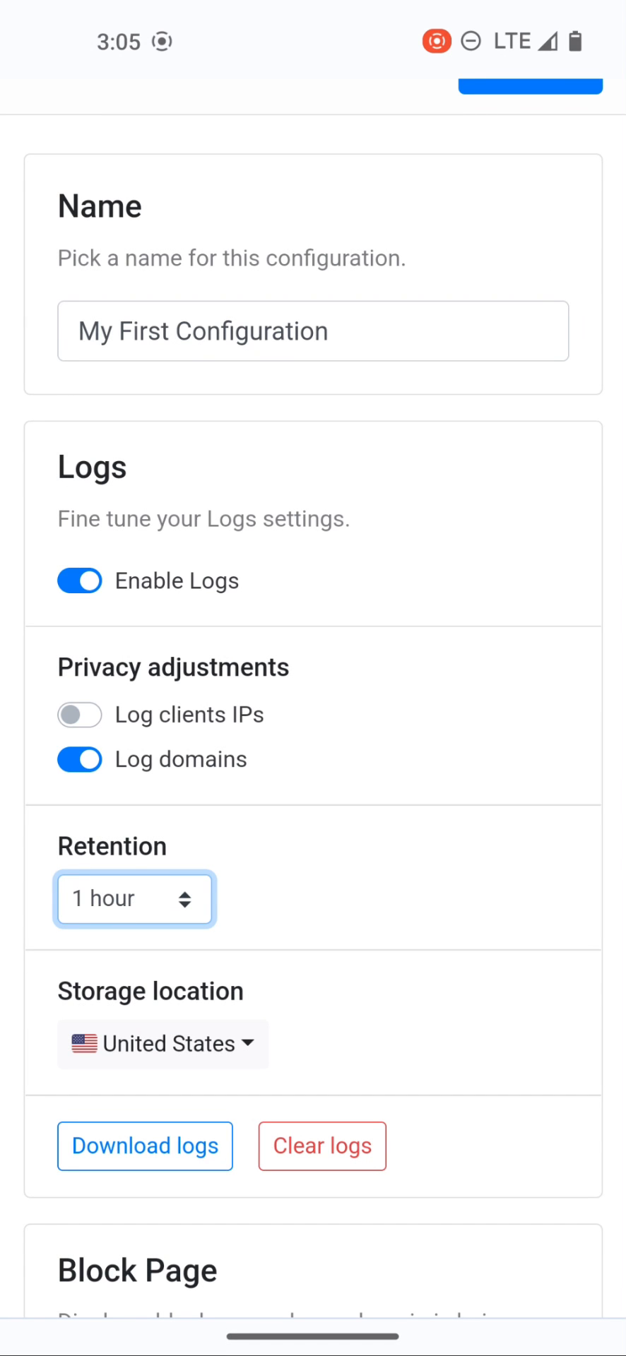
left_click(163, 1043)
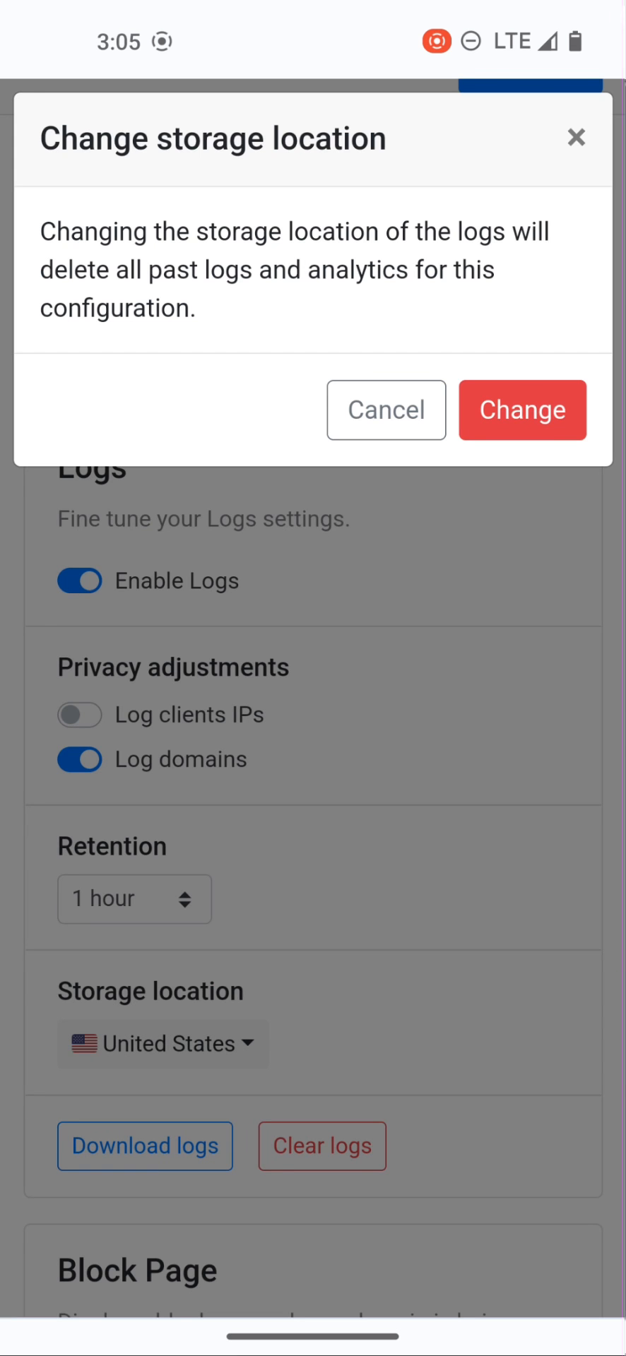
left_click(521, 409)
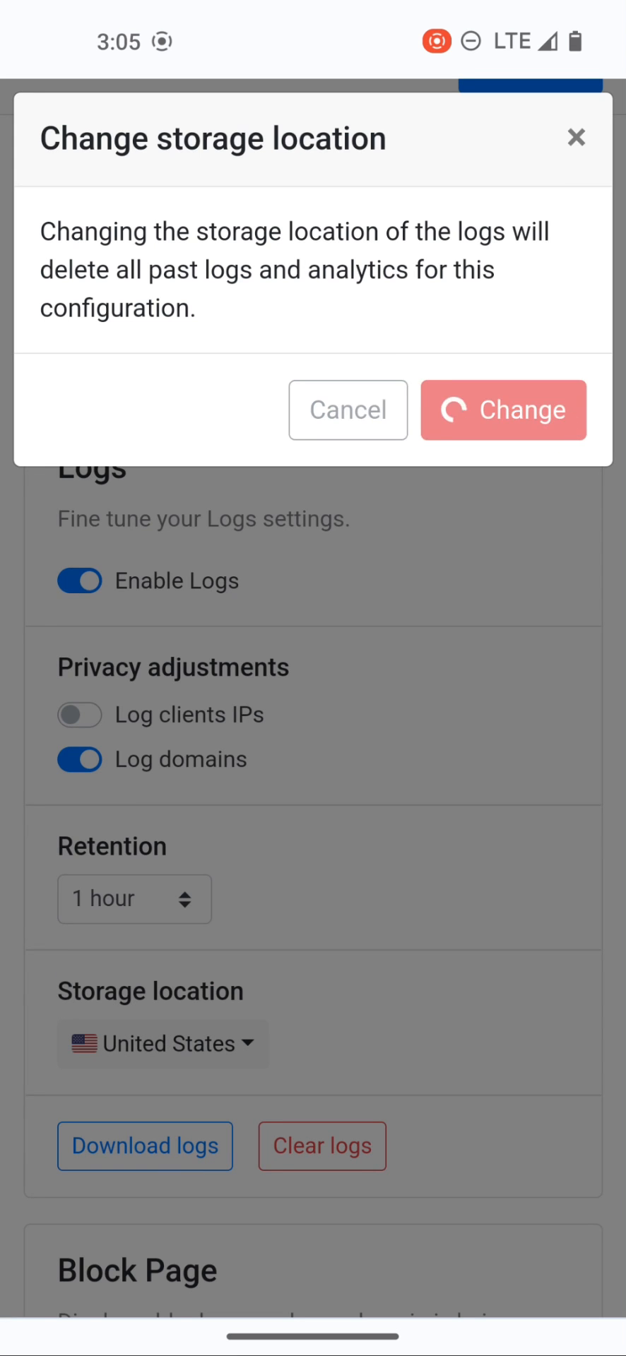
left_click(502, 410)
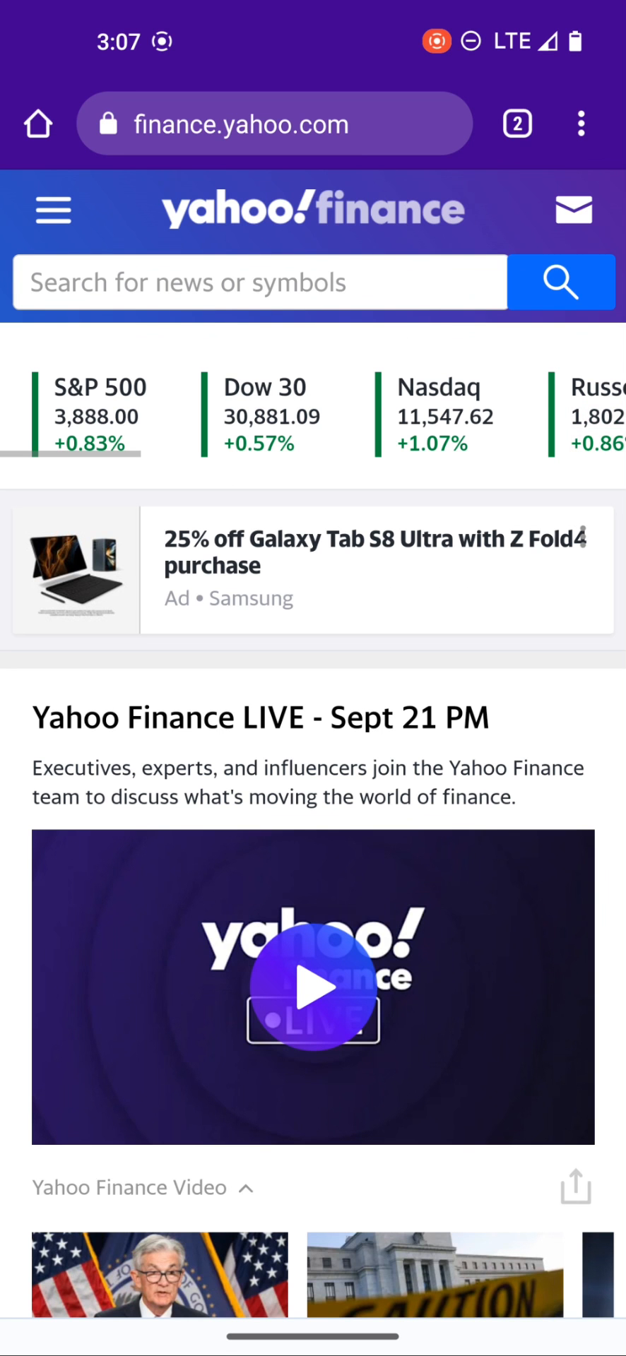
Step: Switch from the Yahoo Finance tab back to the NextDNS logs
left_click(516, 124)
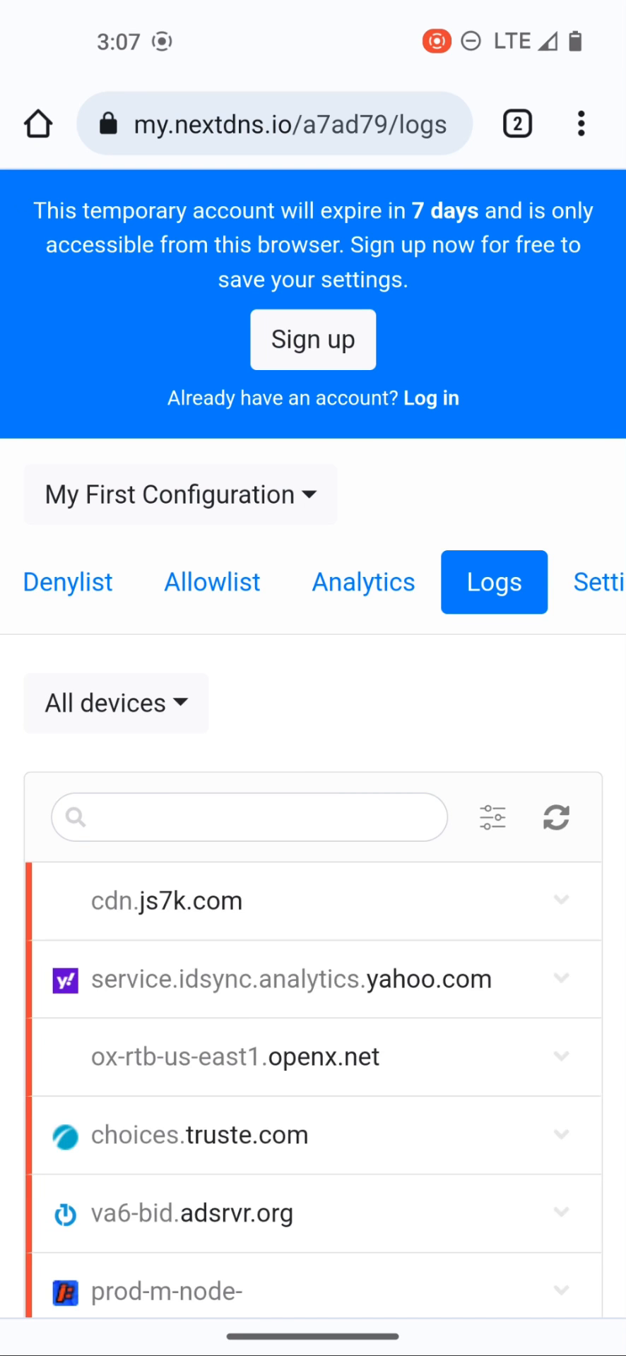
Step: Scroll through the log entries showing blocked Yahoo Finance ad and tracker domains like adsrvr.org
scroll("down", 3)
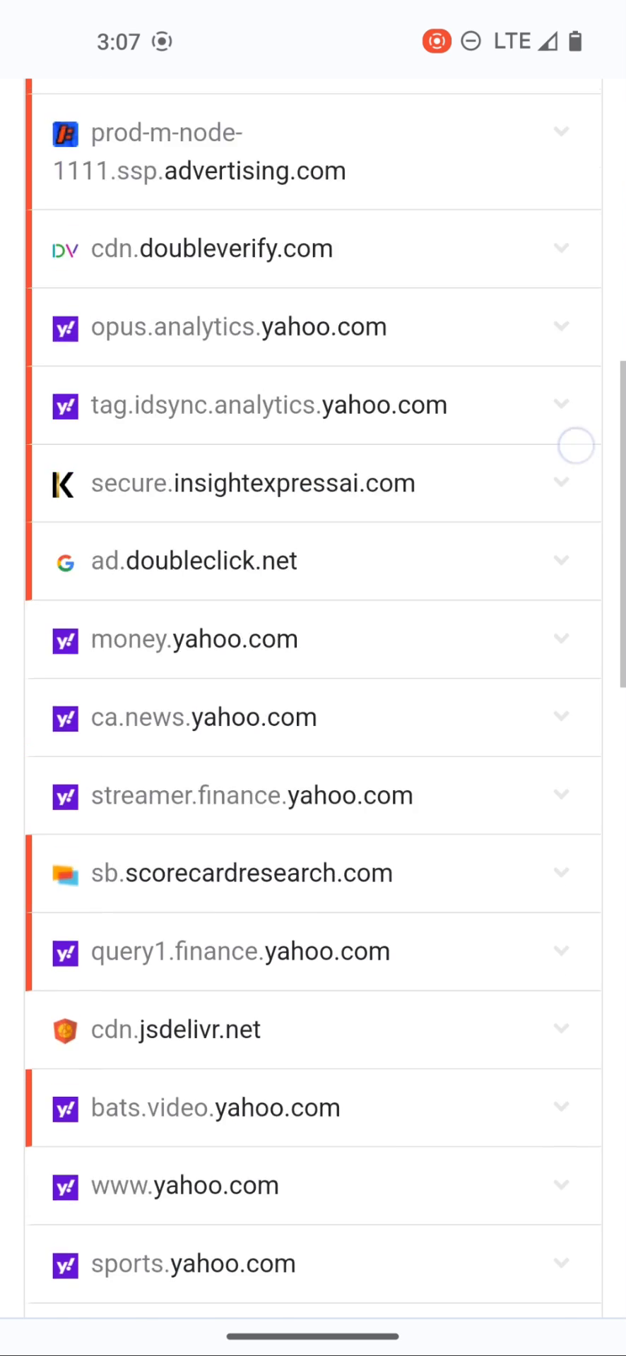
scroll("down", 3)
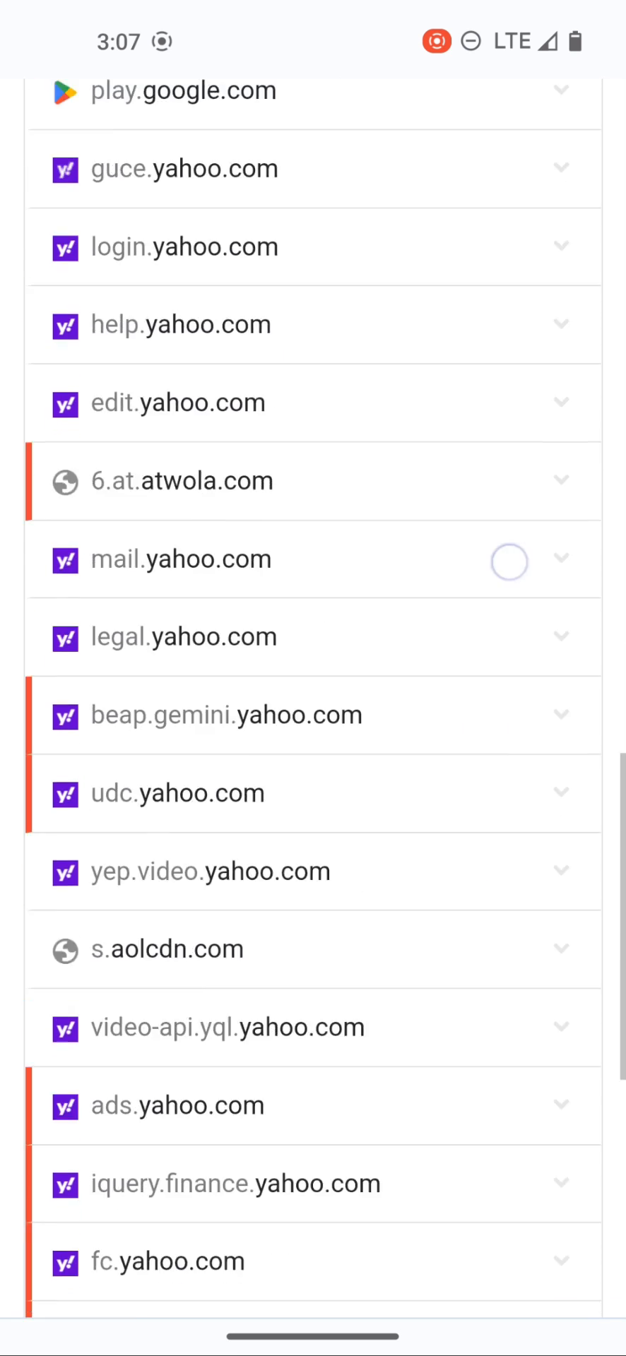
scroll("down", 3)
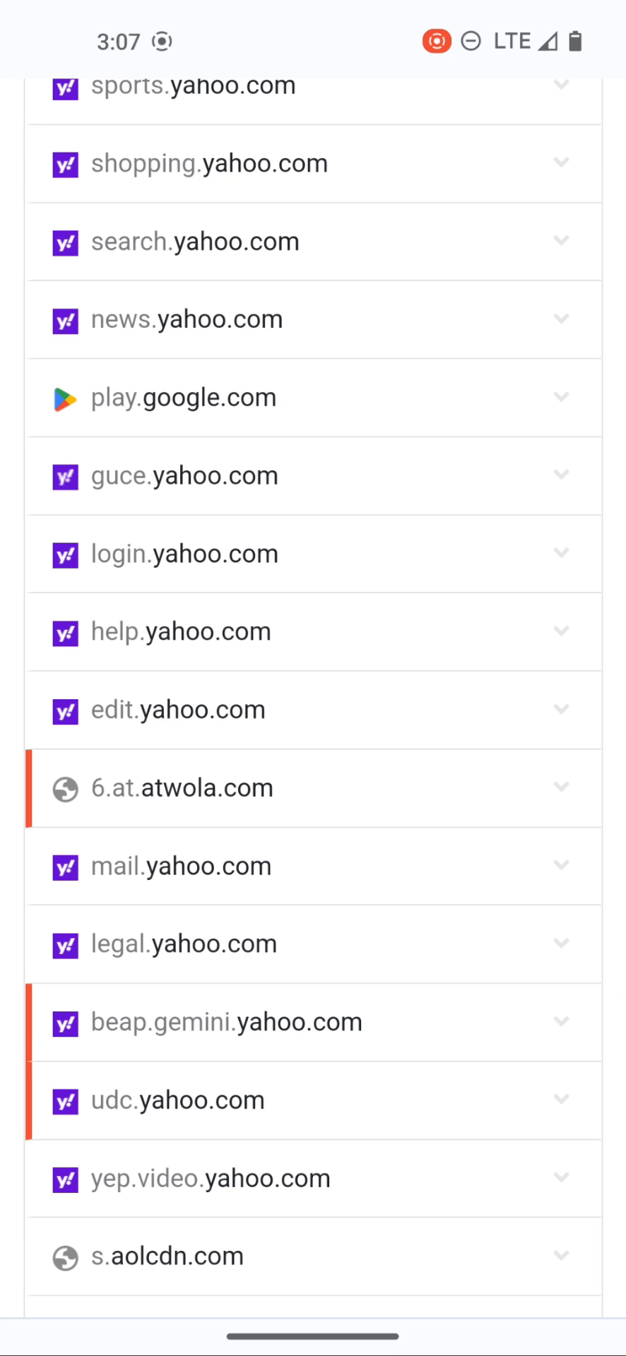
scroll("down", 3)
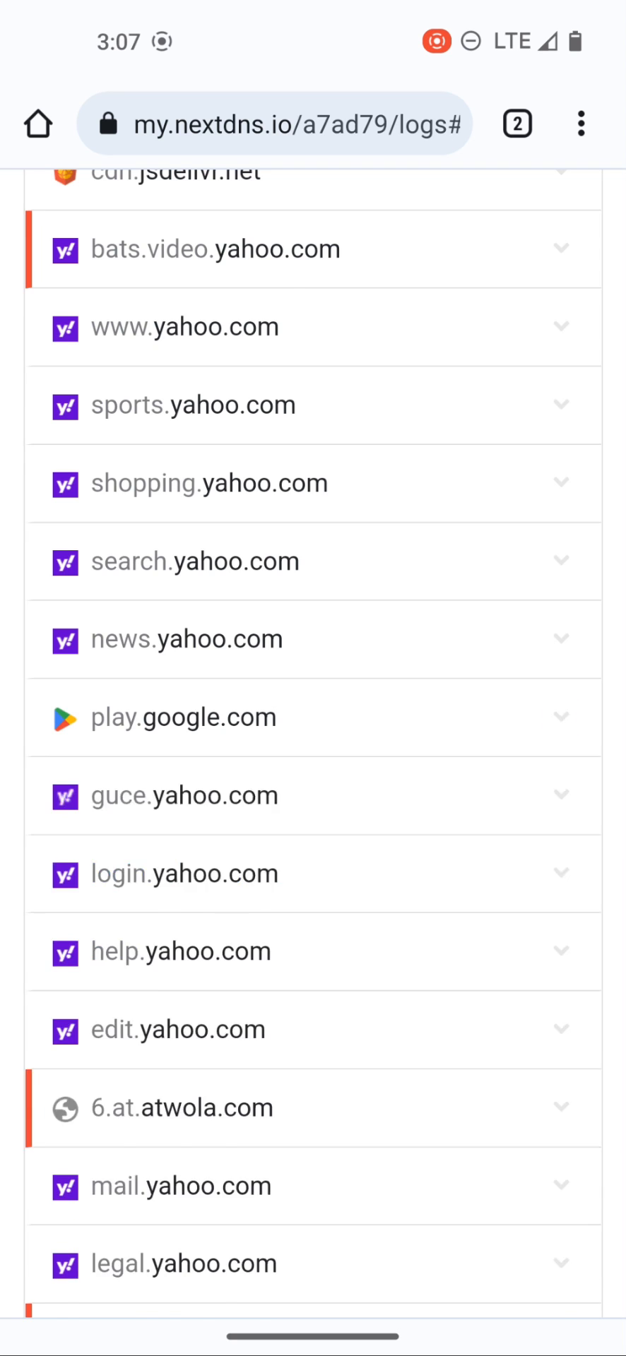
scroll("down", 3)
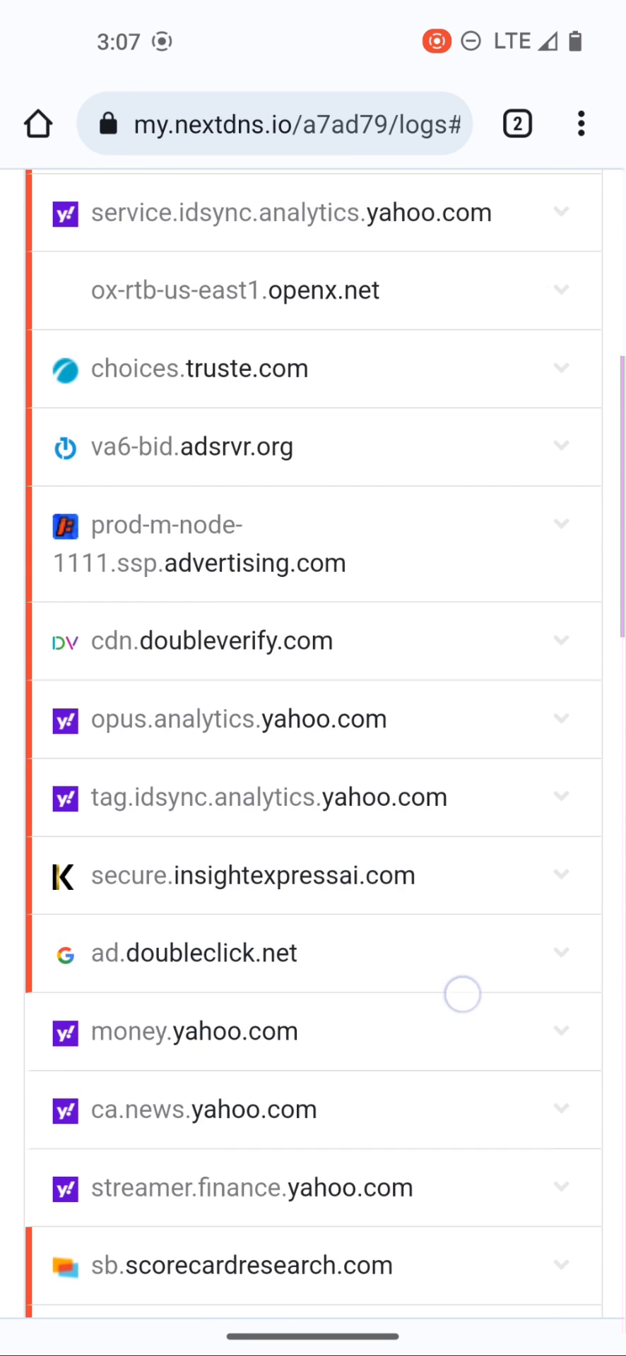
scroll("down", 3)
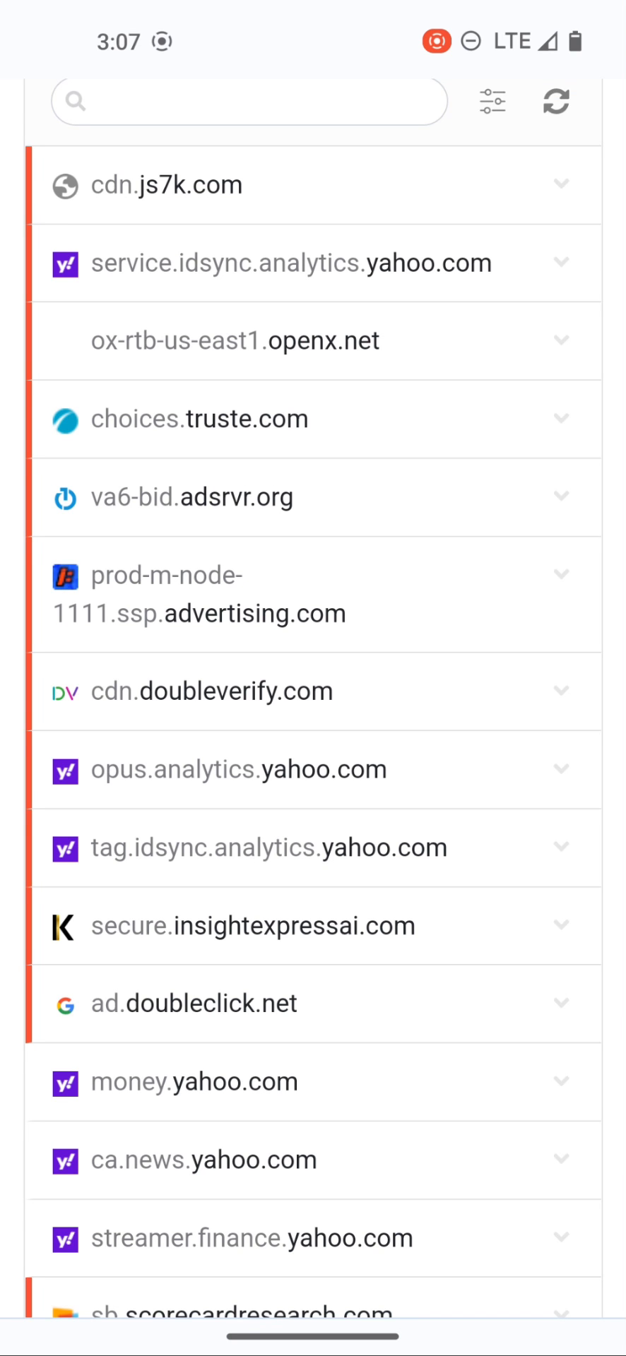
scroll("down", 3)
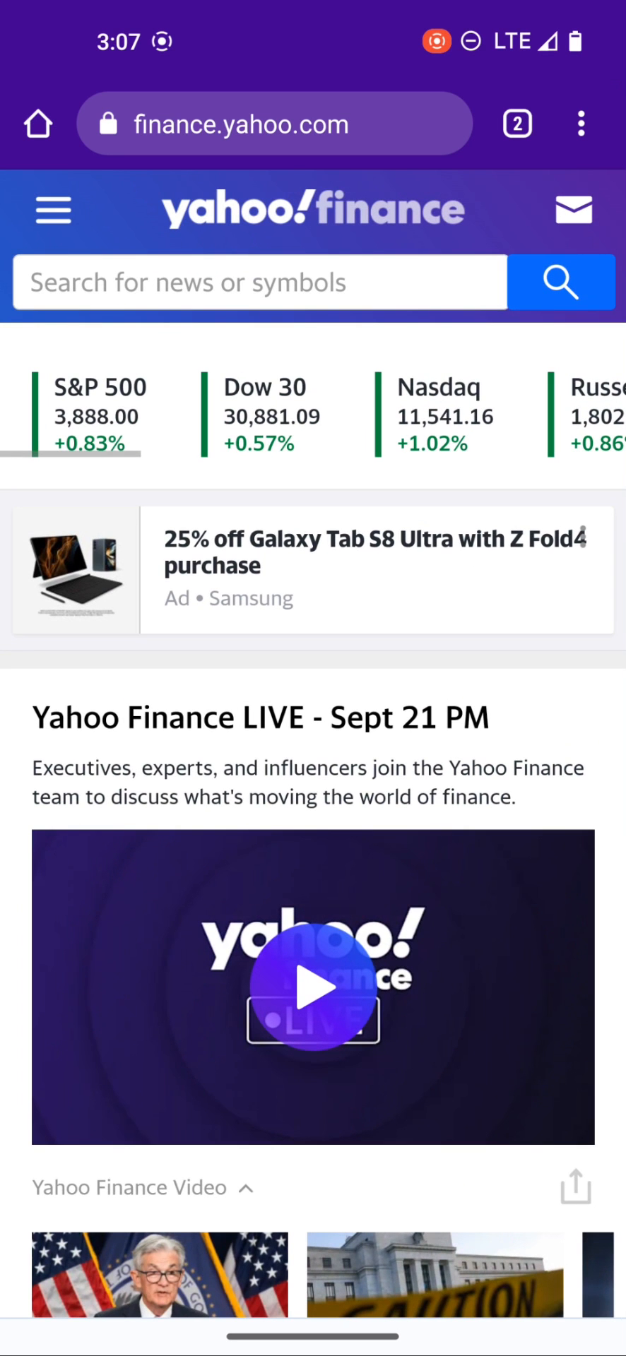
Step: Read the Yahoo Finance story on the Fed's 75-basis-point rate hike, scrolling through it
scroll("down", 3)
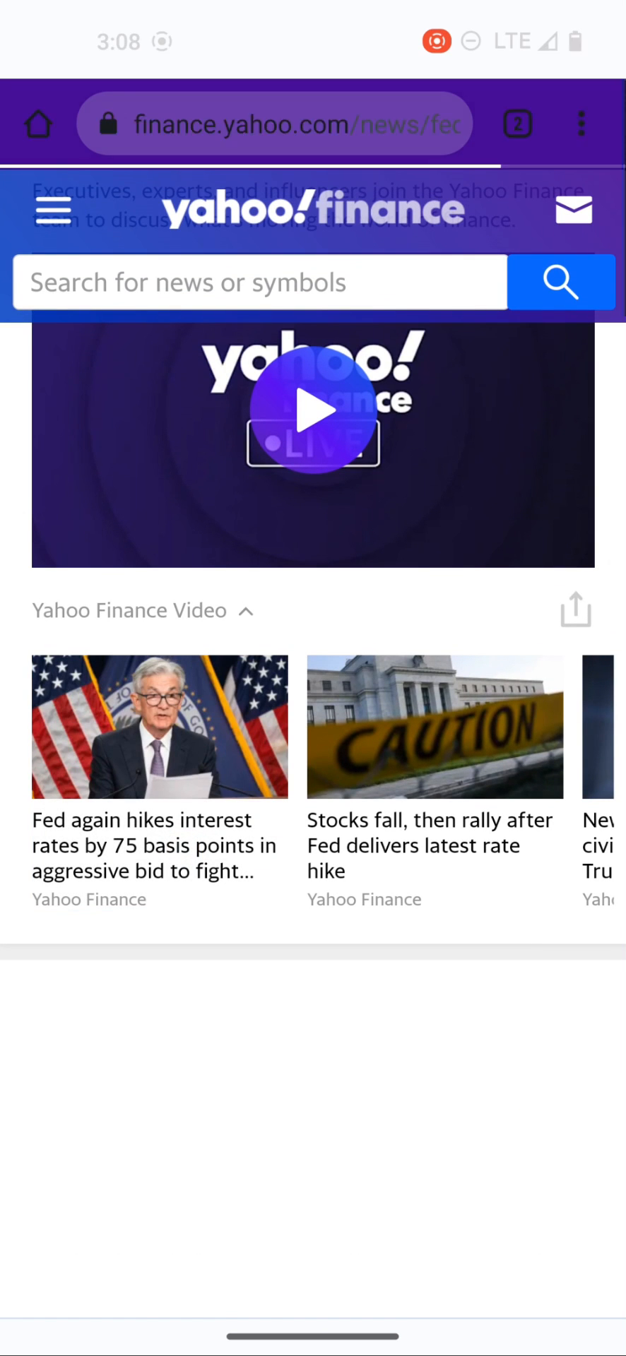
left_click(160, 846)
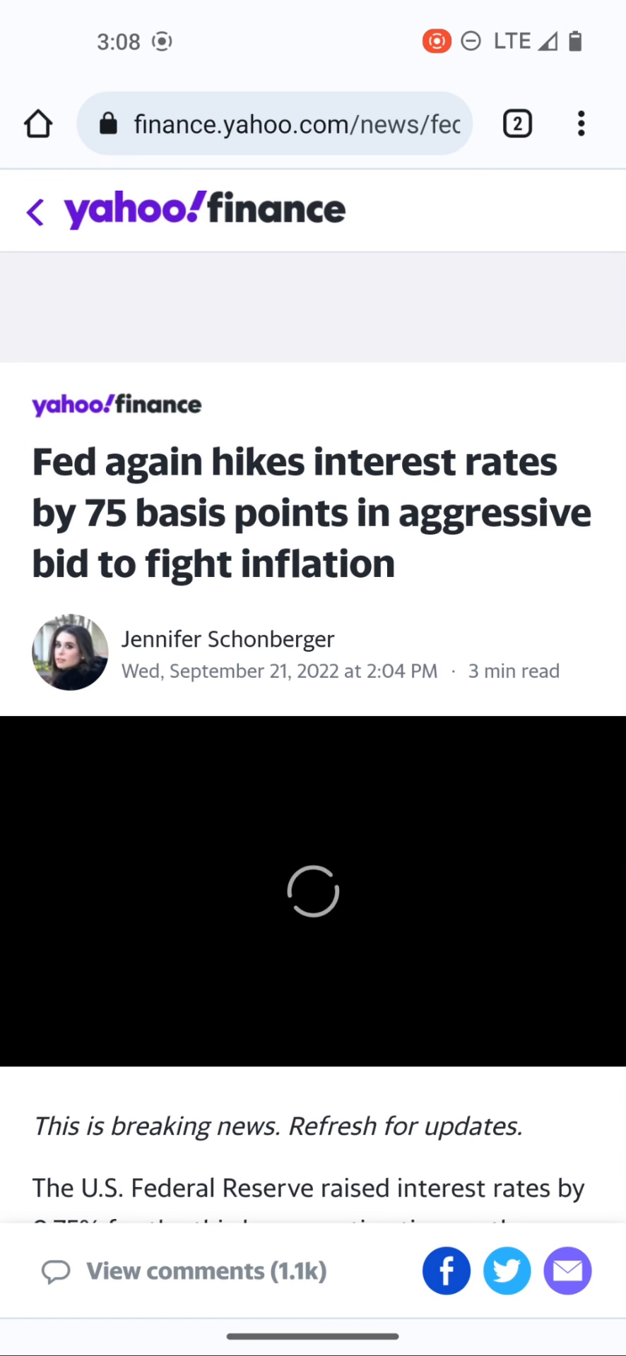
scroll("down", 3)
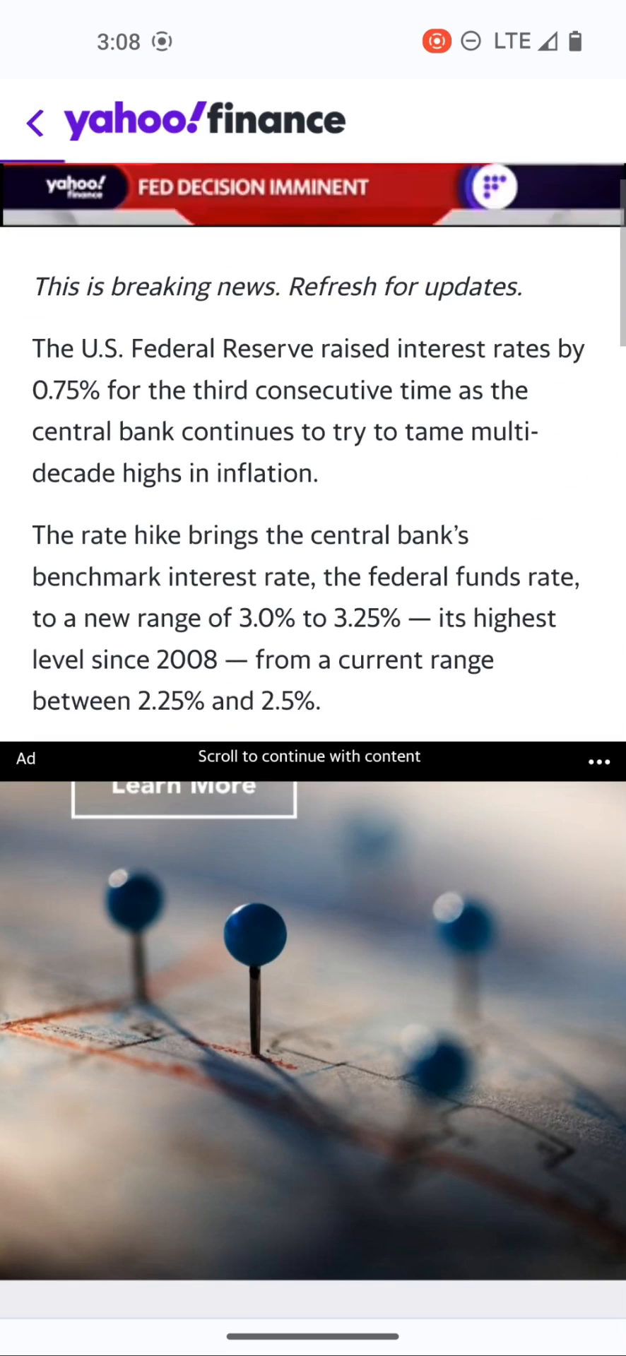
scroll("down", 3)
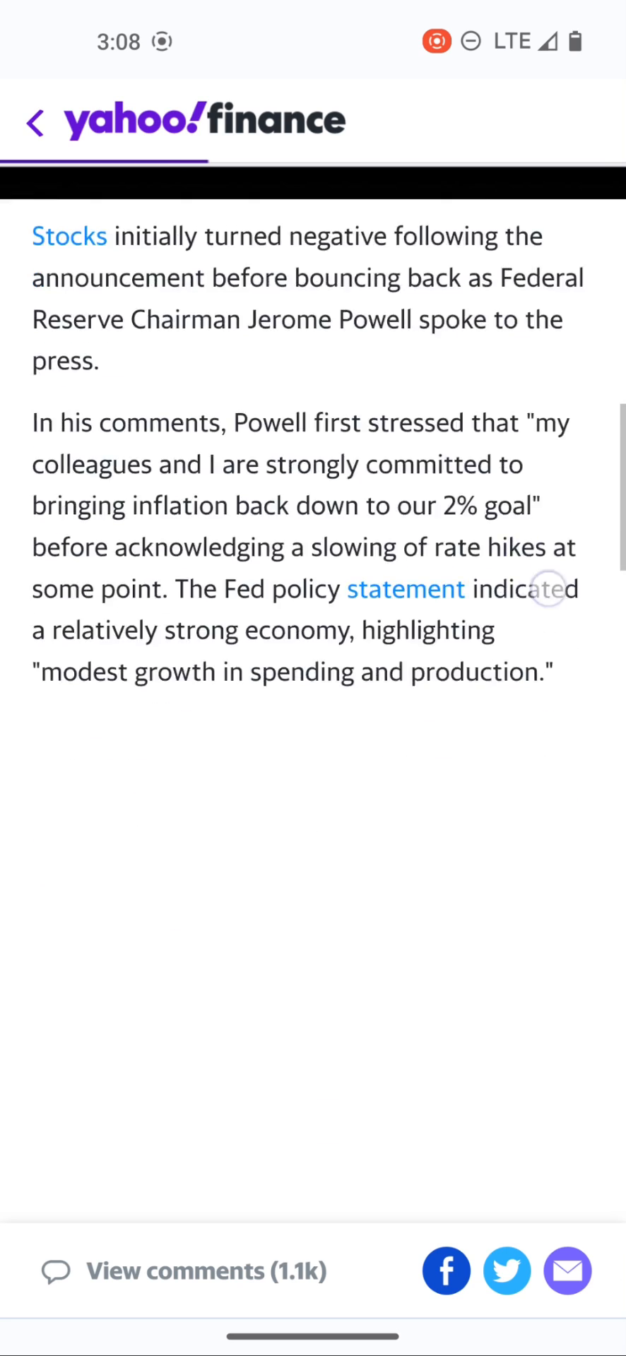
scroll("down", 3)
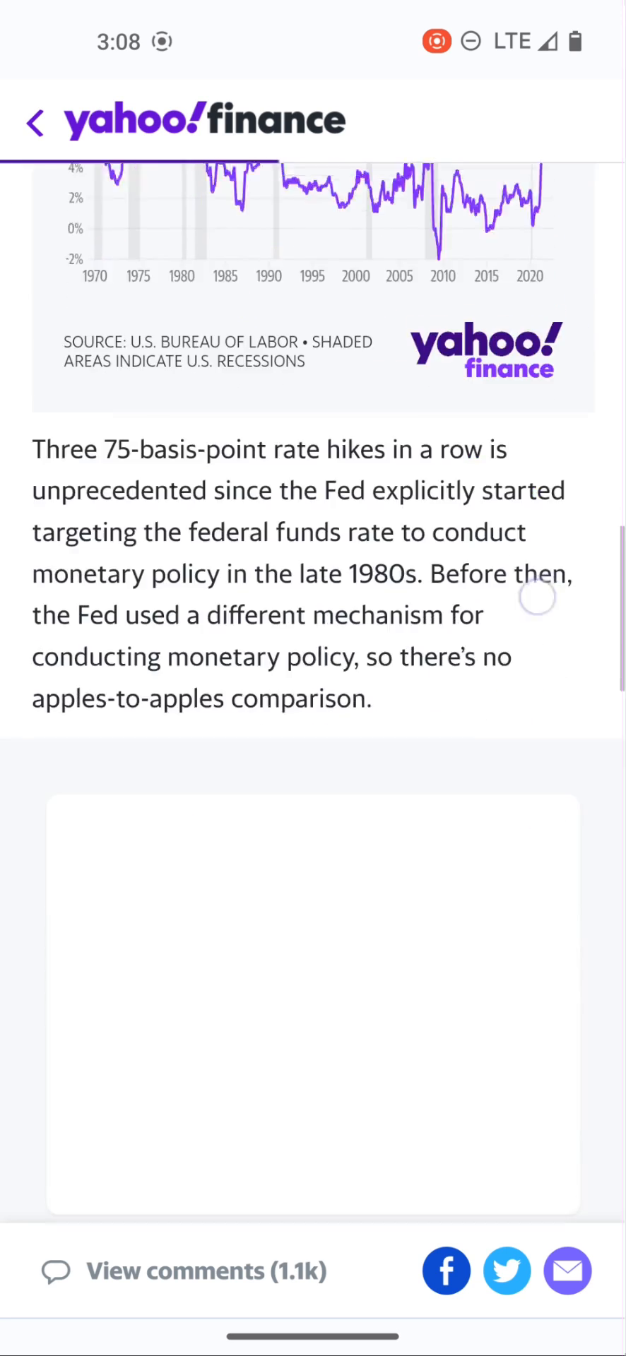
scroll("down", 3)
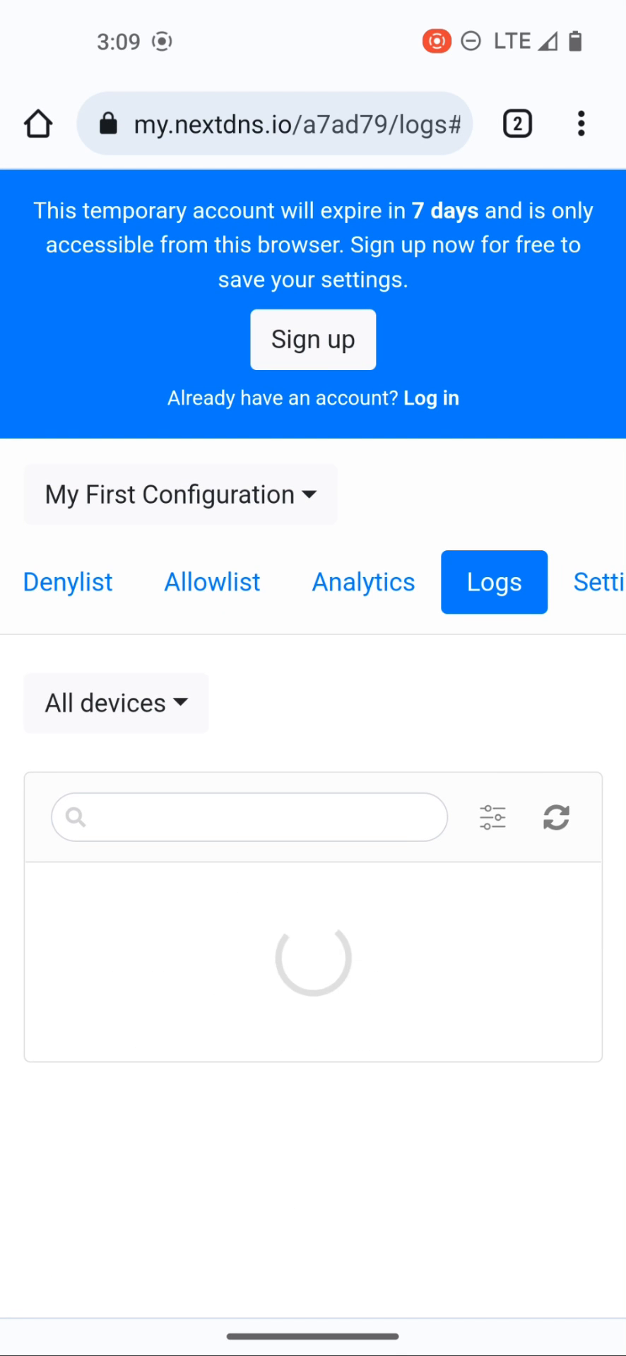
Step: Scroll the reloaded NextDNS logs listing blocked advertising.com, 3lift.com, googlesyndication.com and google-analytics.com
scroll("down", 3)
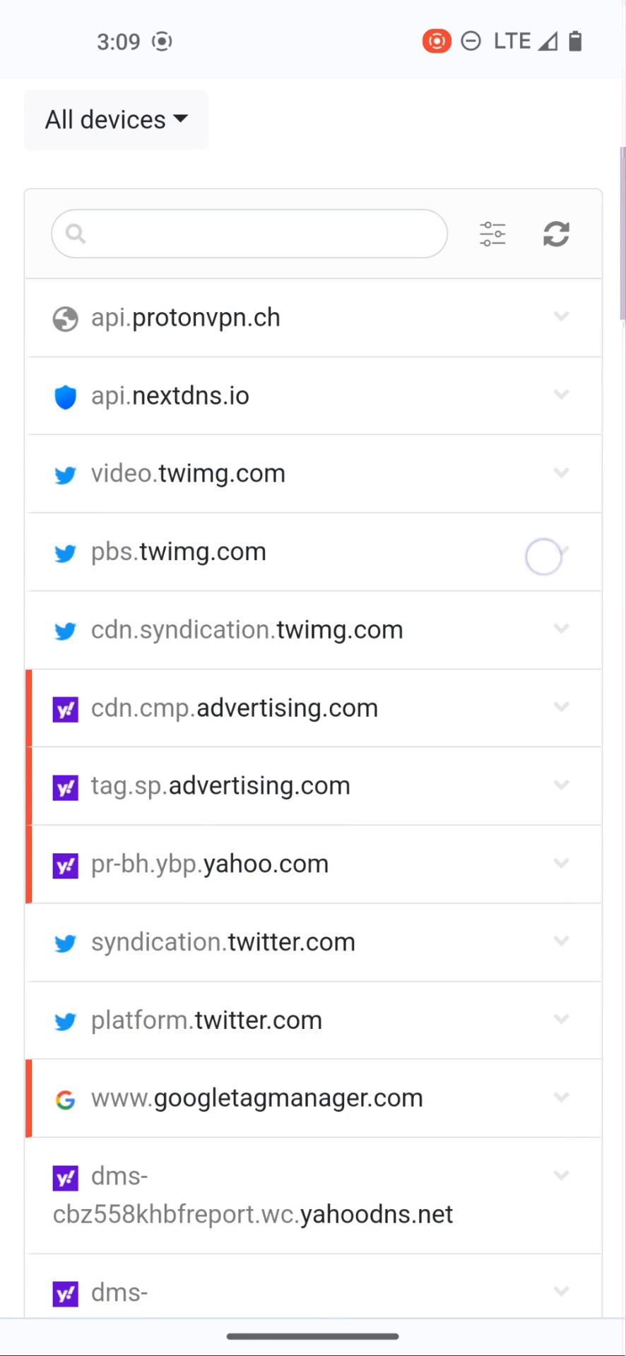
scroll("down", 3)
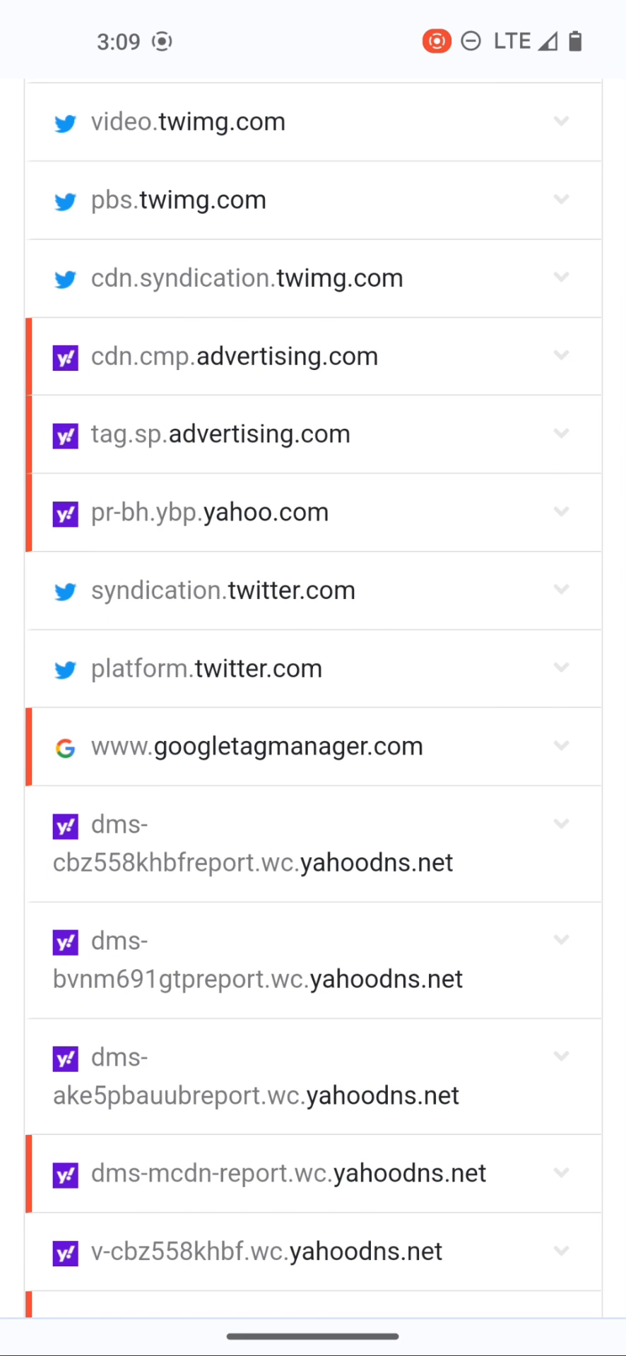
scroll("down", 3)
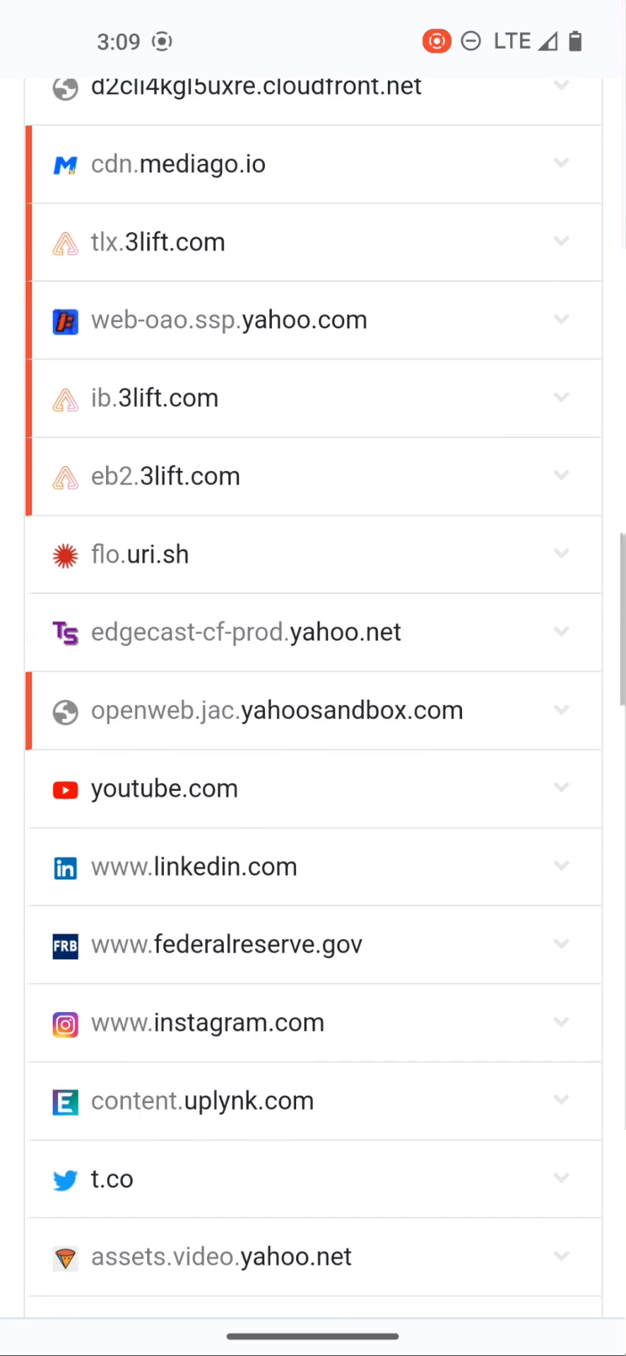
scroll("down", 3)
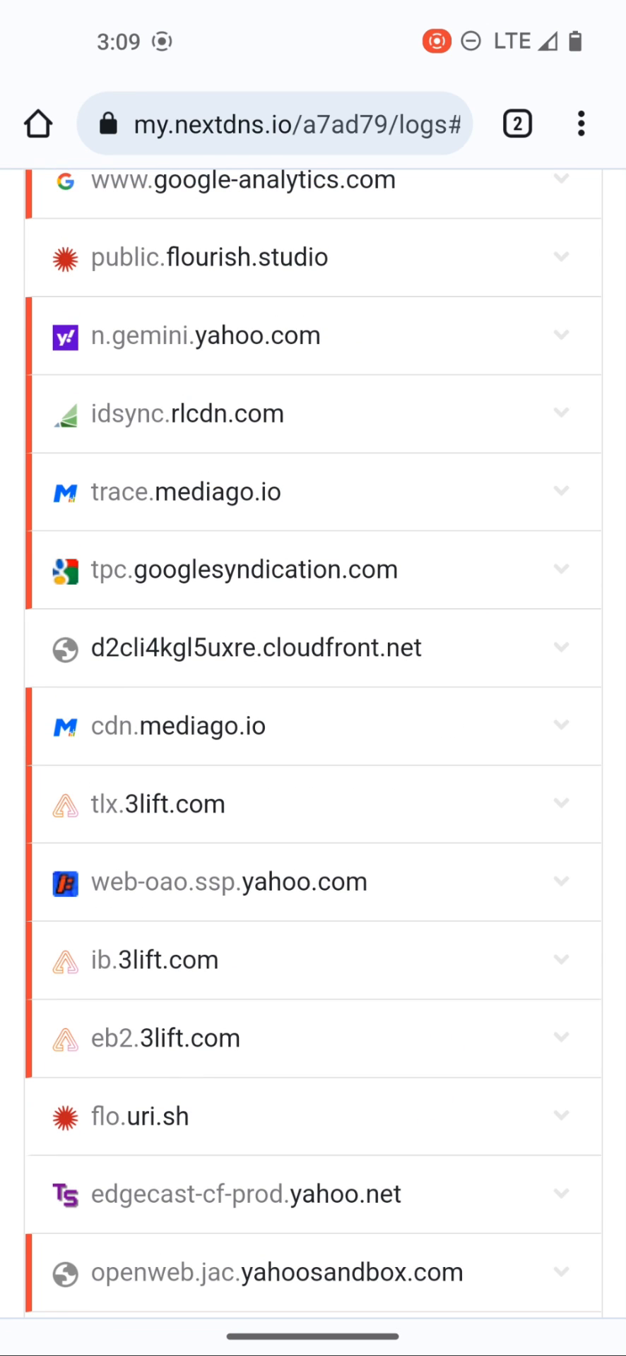
scroll("down", 3)
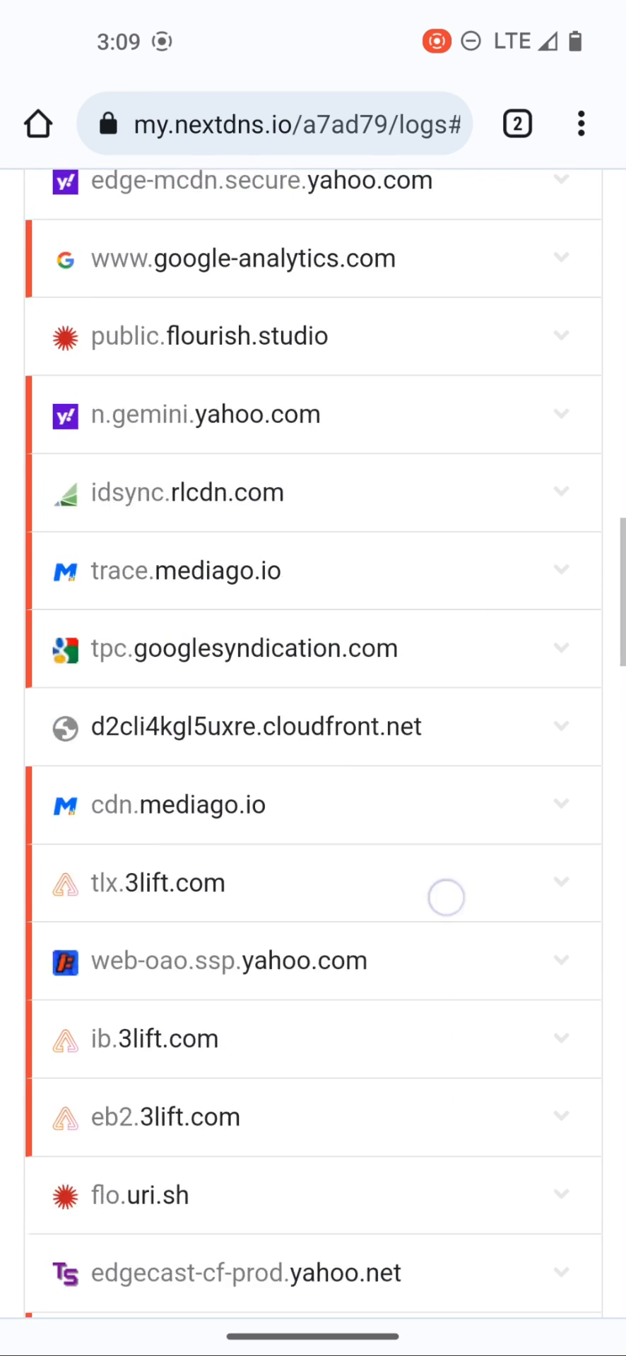